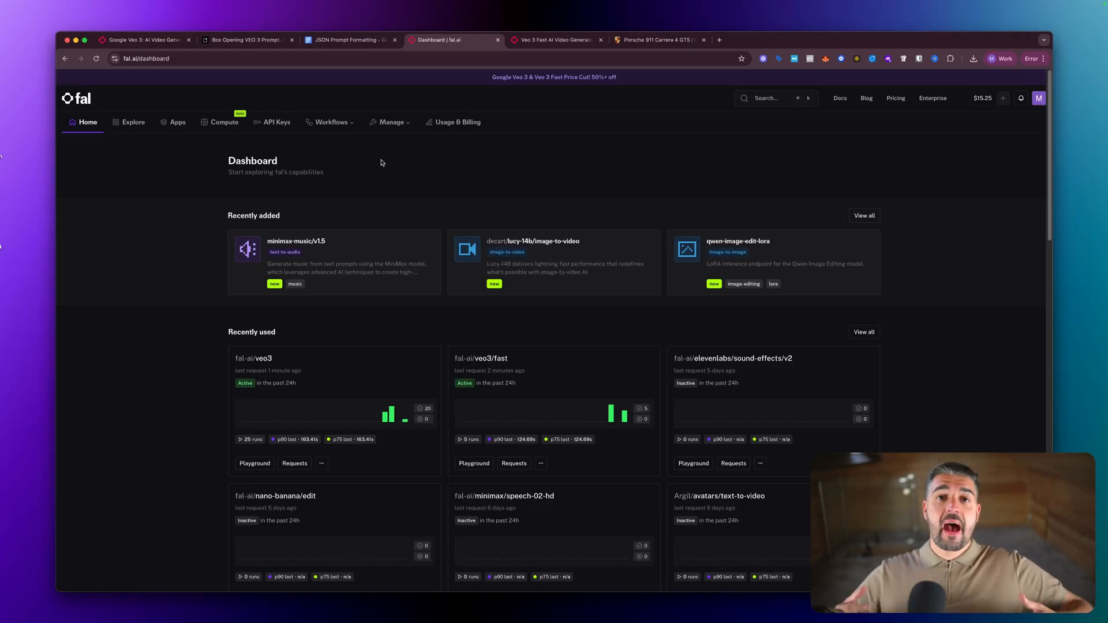
{"action": "mouse_move", "coordinate": [283, 140]}
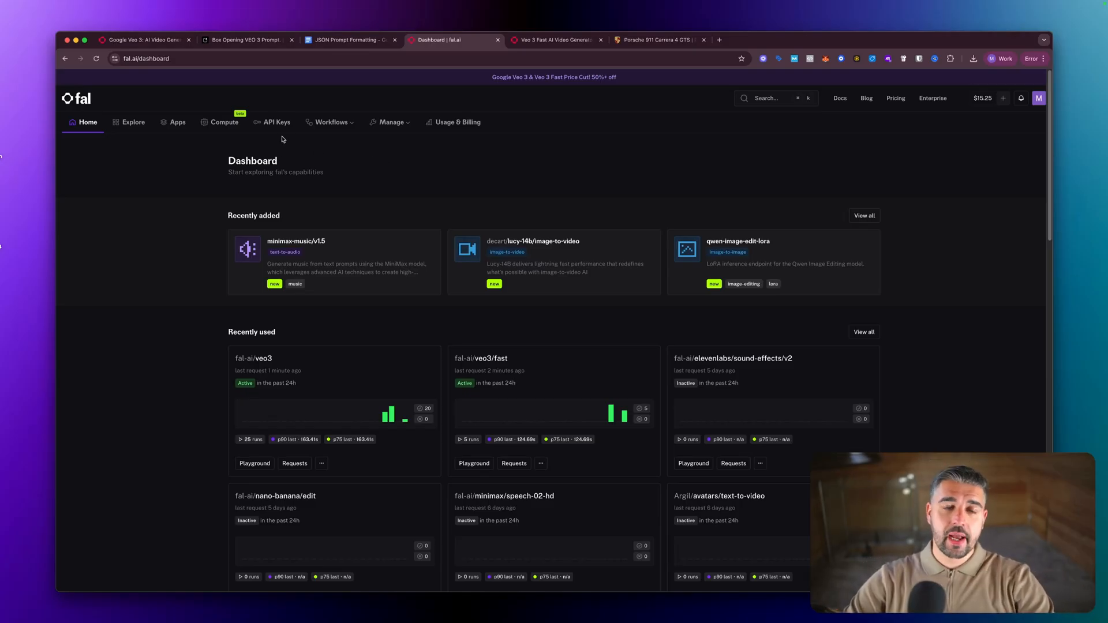
{"action": "mouse_move", "coordinate": [274, 123]}
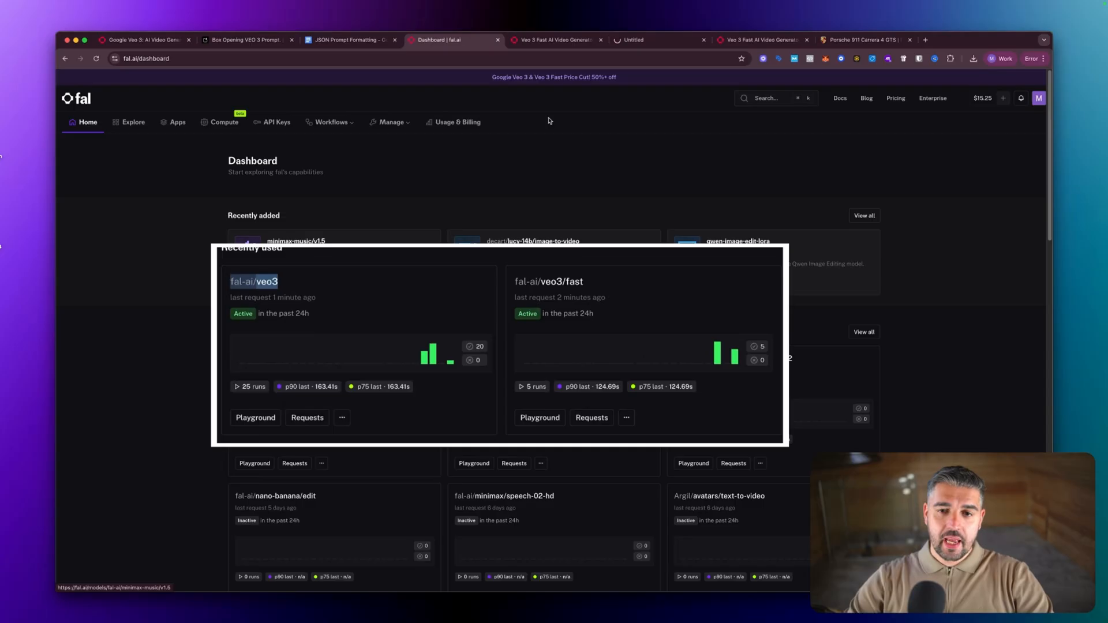
Step: Glance at the Porsche 911 Carrera 4 GTS tab, then bring up the Veo 3 Fast playground
{"action": "left_click", "coordinate": [791, 40]}
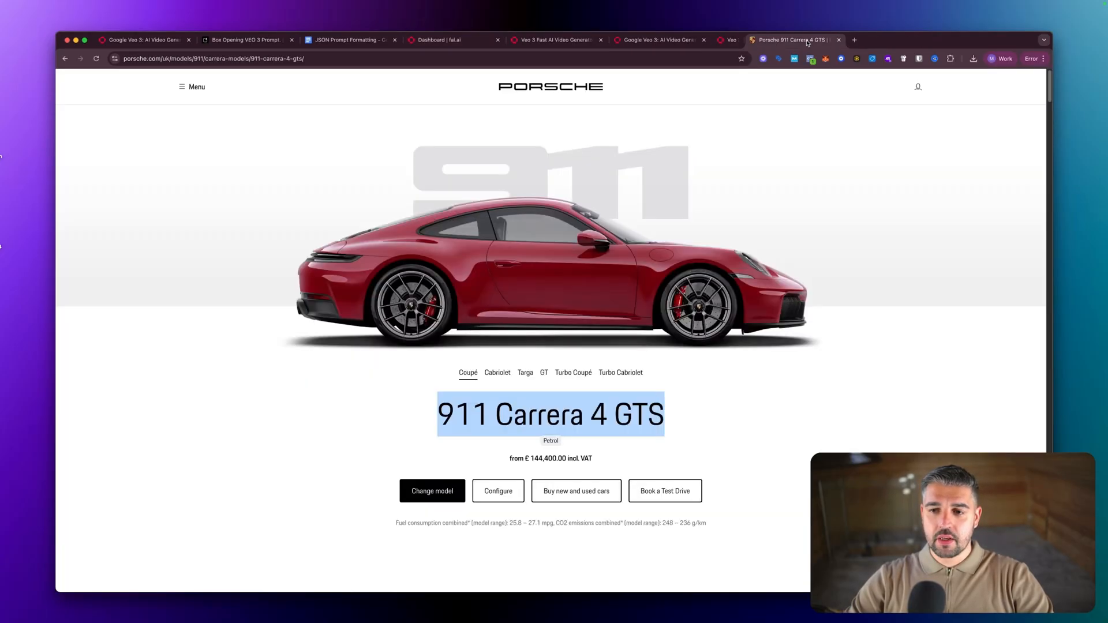
{"action": "left_click", "coordinate": [554, 40]}
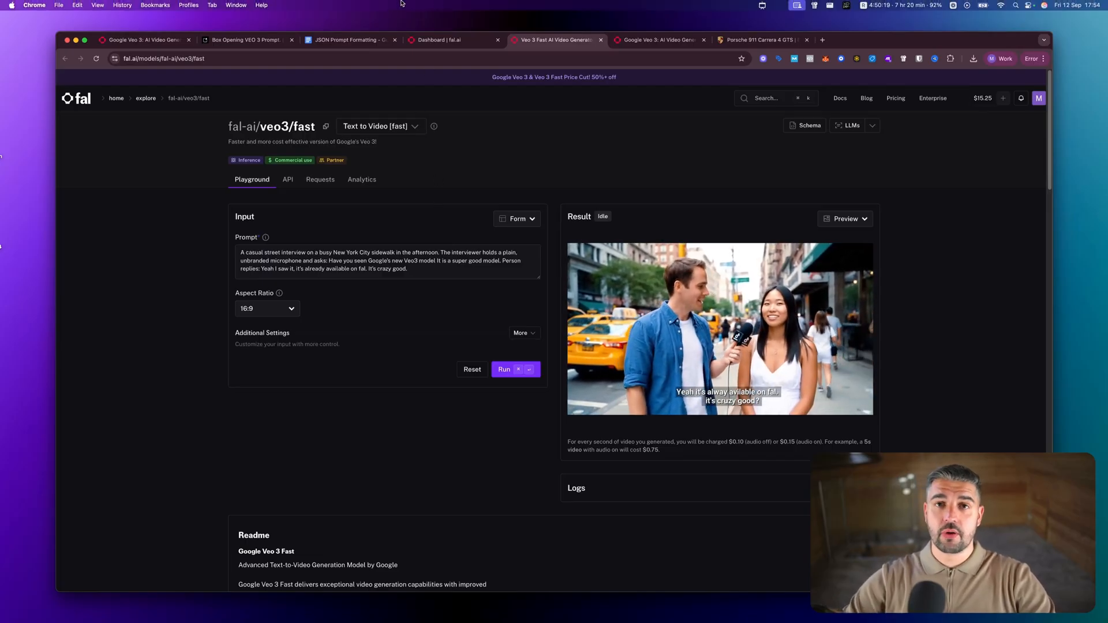
Step: Close the extra Veo 3 tab, expand Additional Settings, and switch Enhance Prompt off on Veo 3 Fast
{"action": "left_click", "coordinate": [246, 40]}
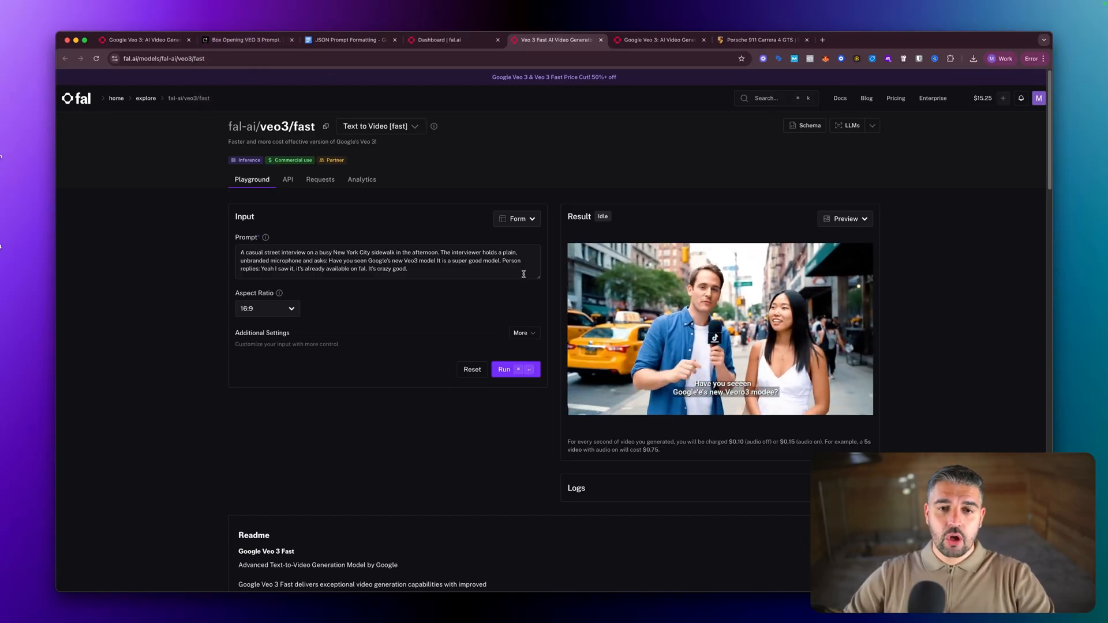
{"action": "left_click", "coordinate": [141, 39]}
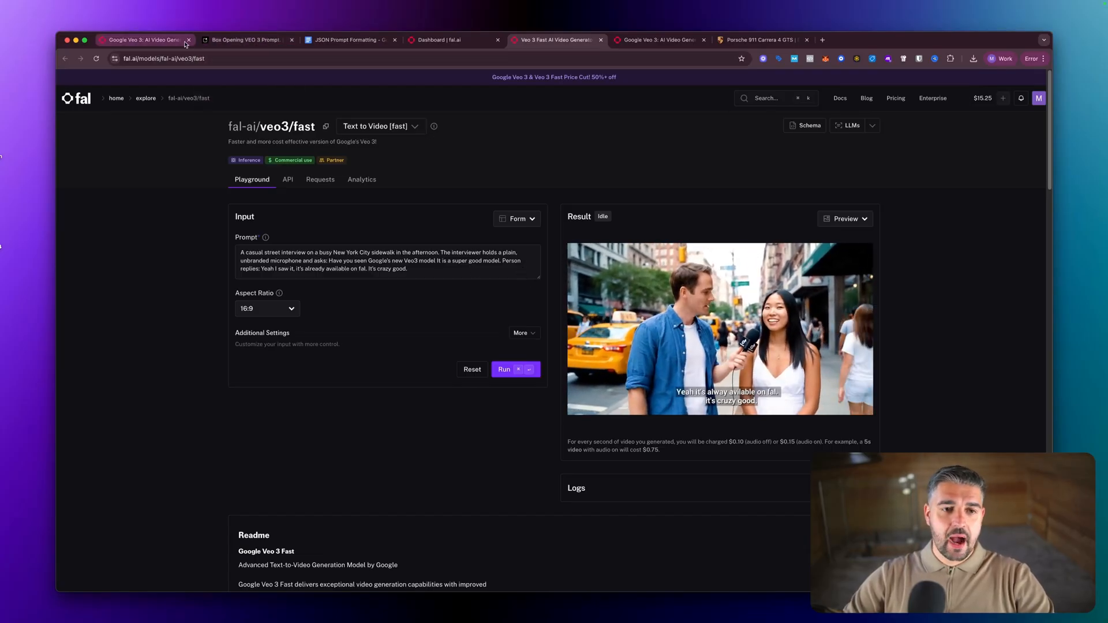
{"action": "left_click", "coordinate": [188, 40]}
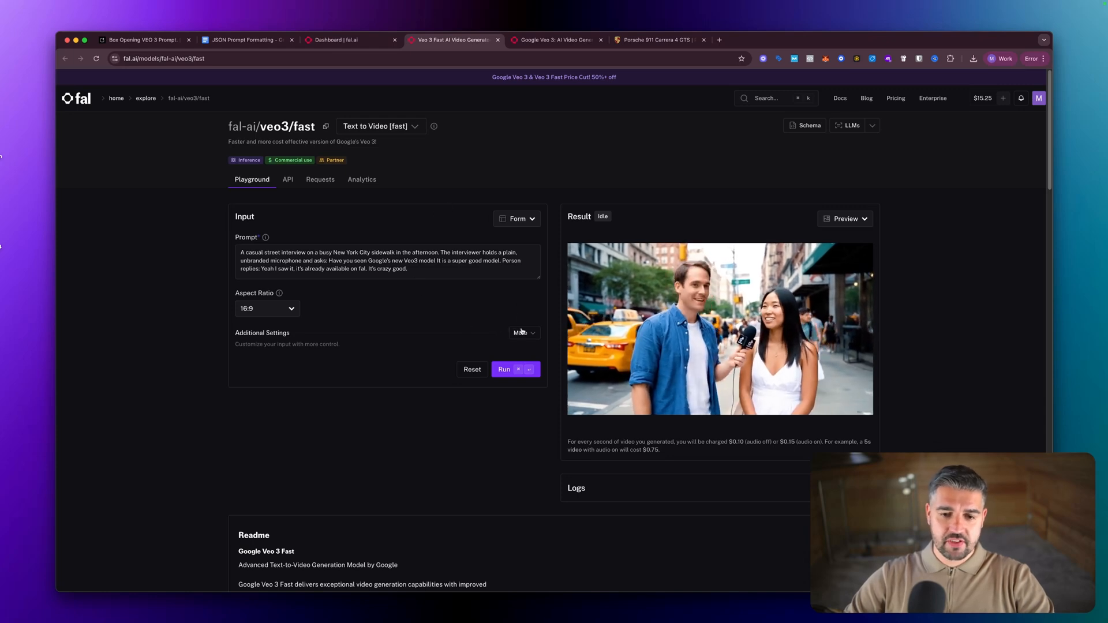
{"action": "left_click", "coordinate": [521, 333]}
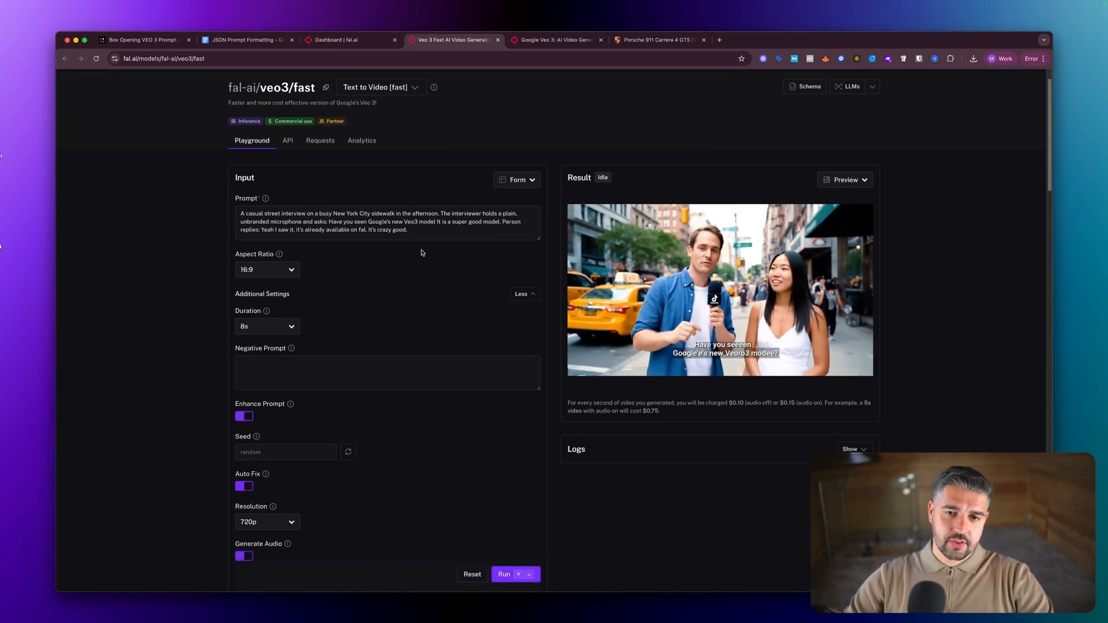
{"action": "left_click", "coordinate": [555, 40]}
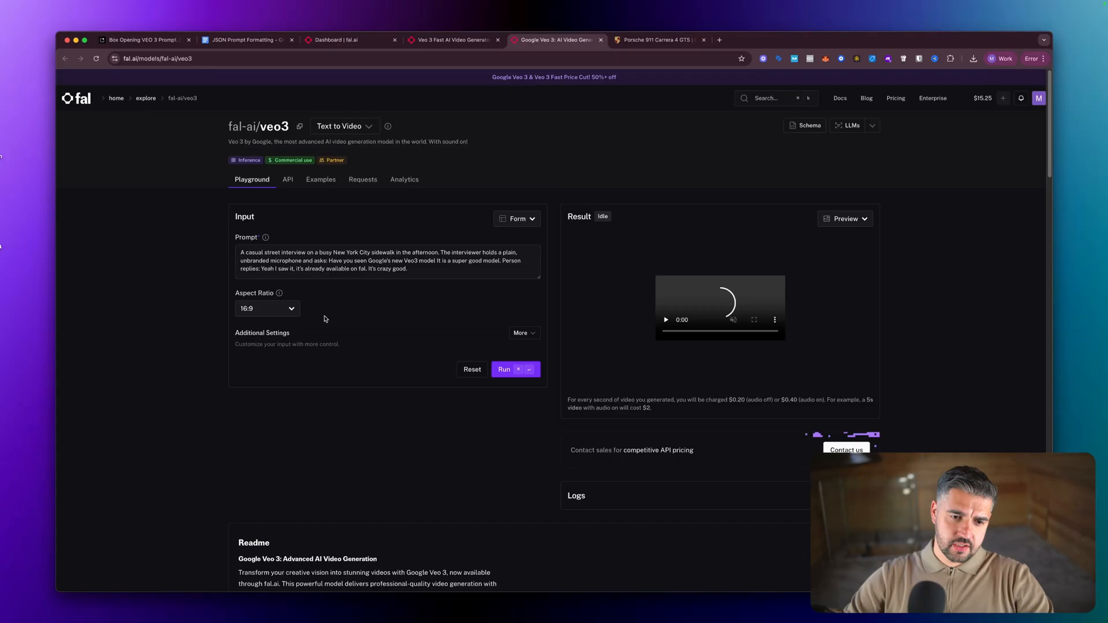
{"action": "left_click", "coordinate": [521, 333]}
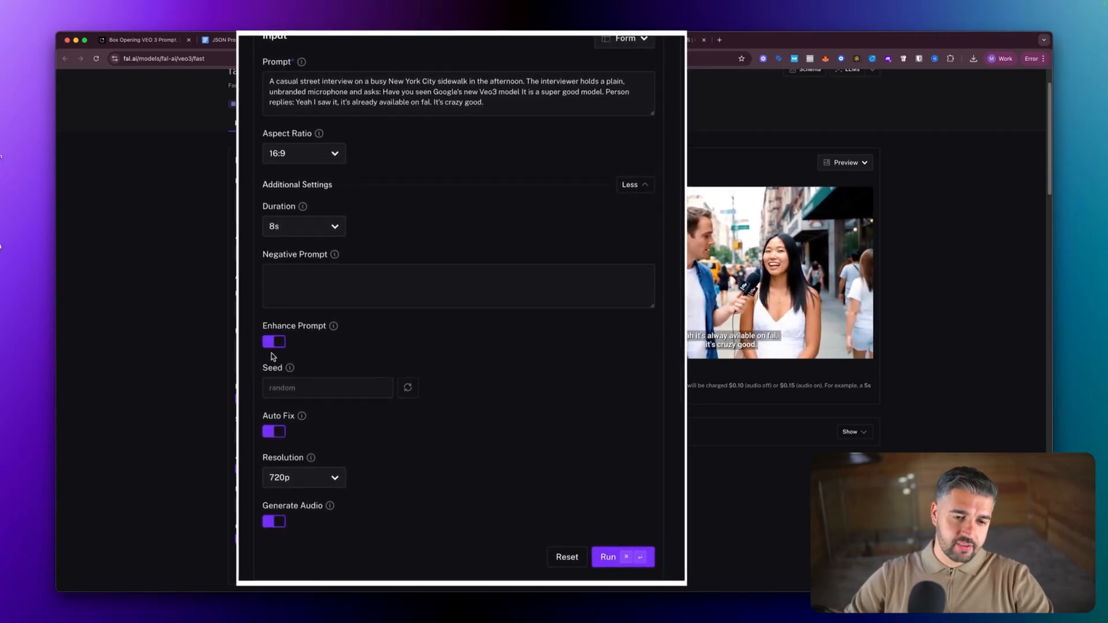
{"action": "left_click", "coordinate": [273, 341]}
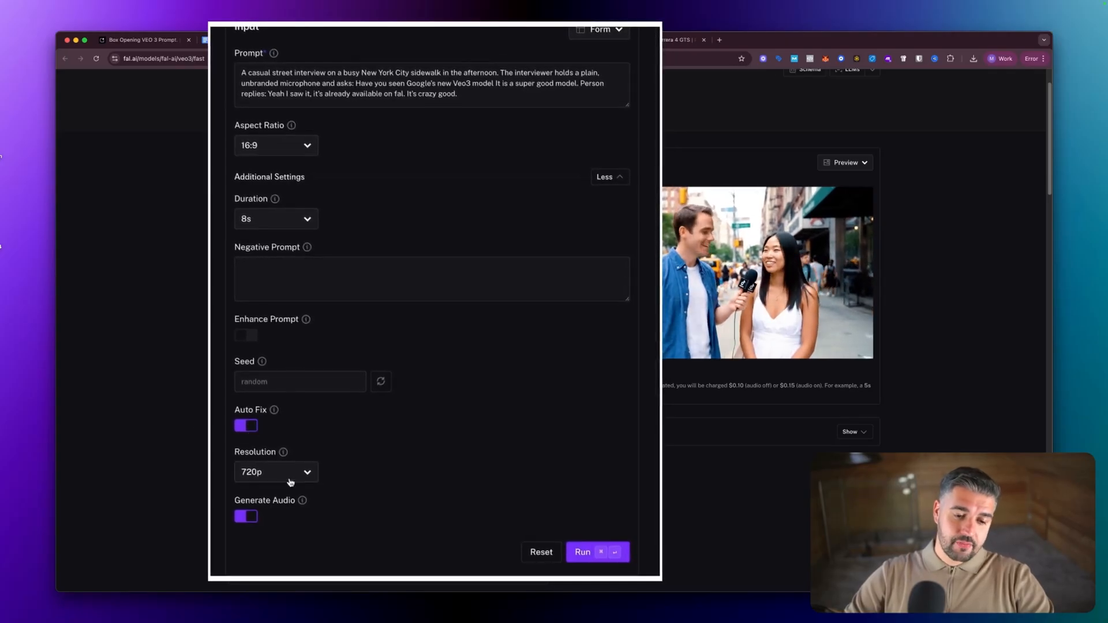
{"action": "left_click", "coordinate": [274, 472]}
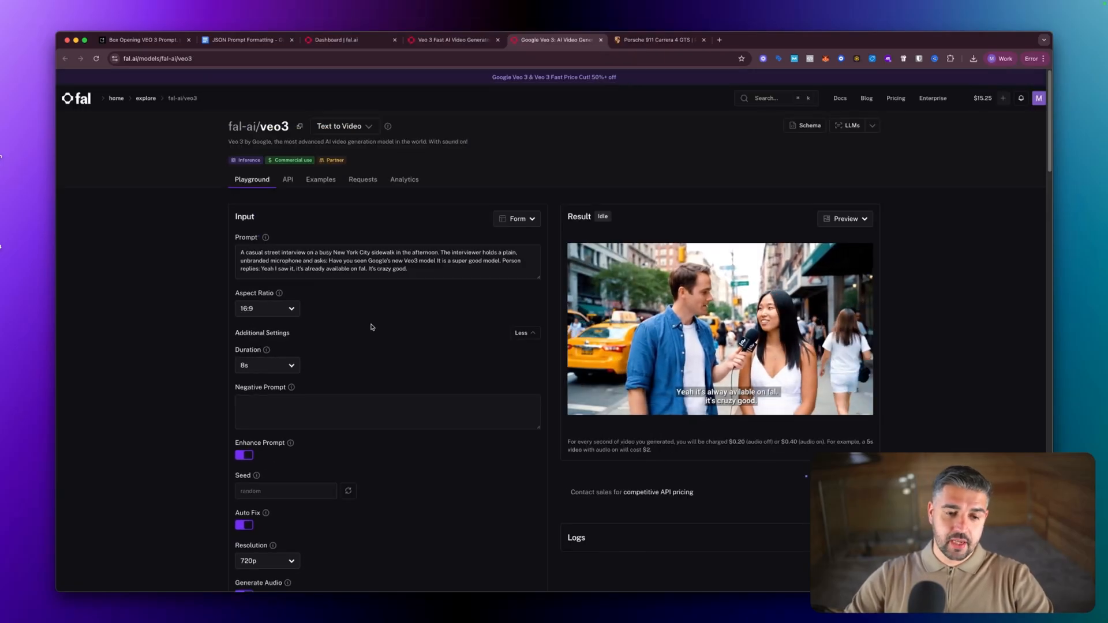
Step: On the Veo 3 playground, switch Enhance Prompt off and set resolution to 1080p
{"action": "scroll", "scroll_direction": "down", "scroll_amount": 3}
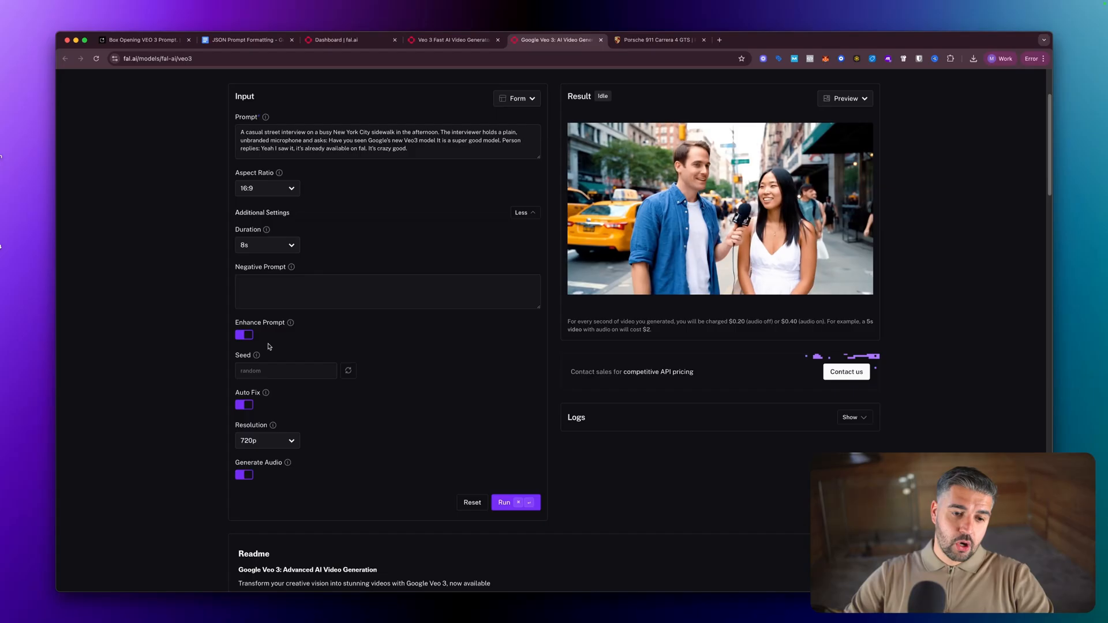
{"action": "left_click", "coordinate": [267, 441]}
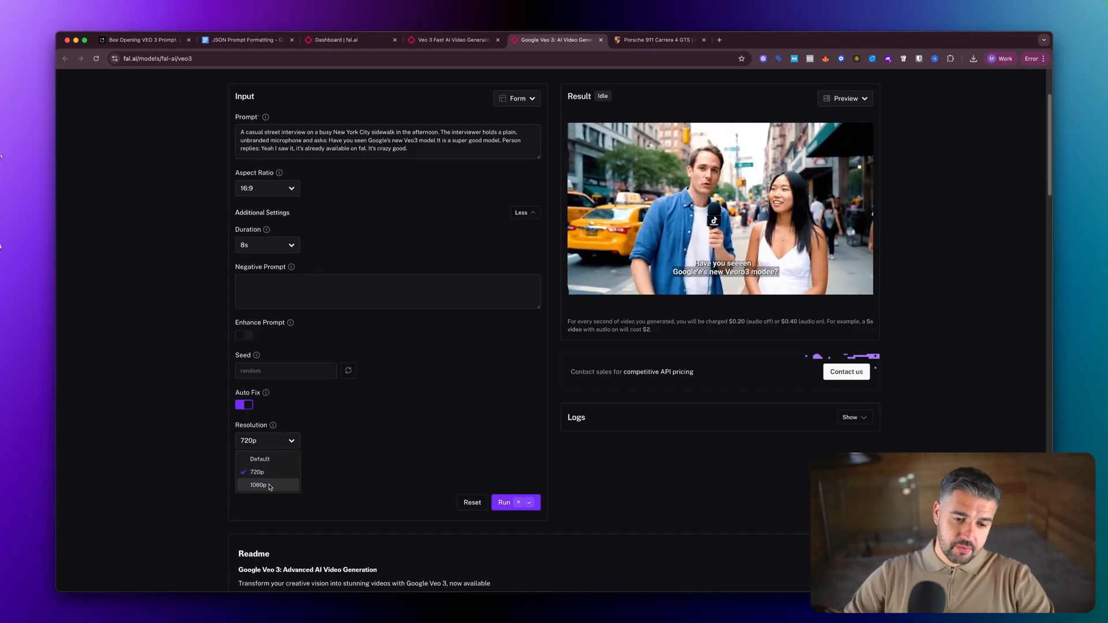
{"action": "left_click", "coordinate": [259, 485]}
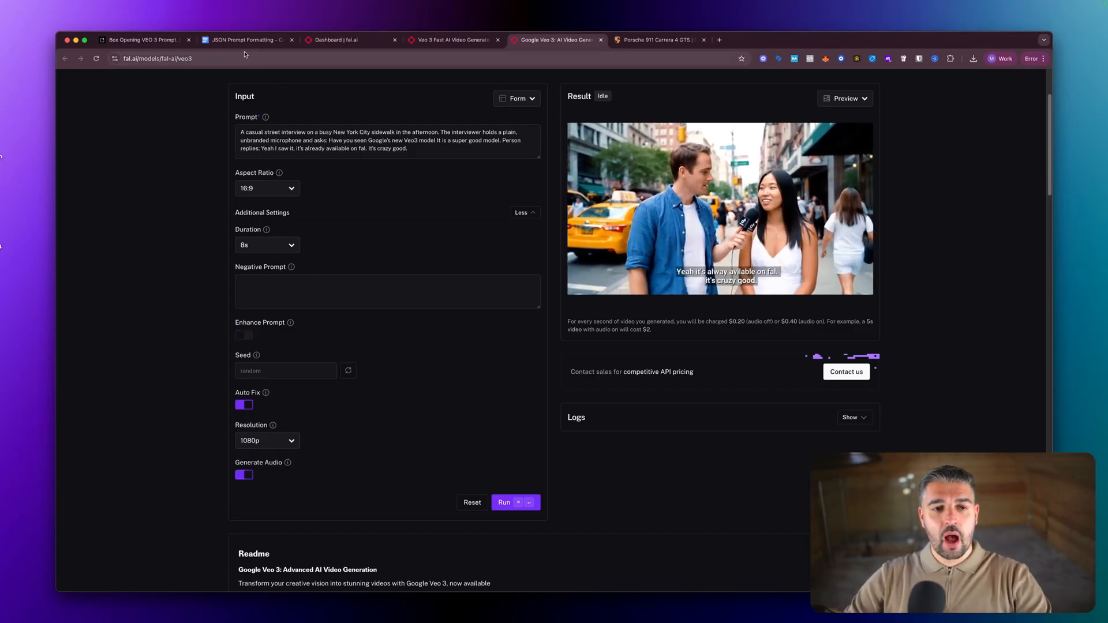
{"action": "left_click", "coordinate": [142, 40]}
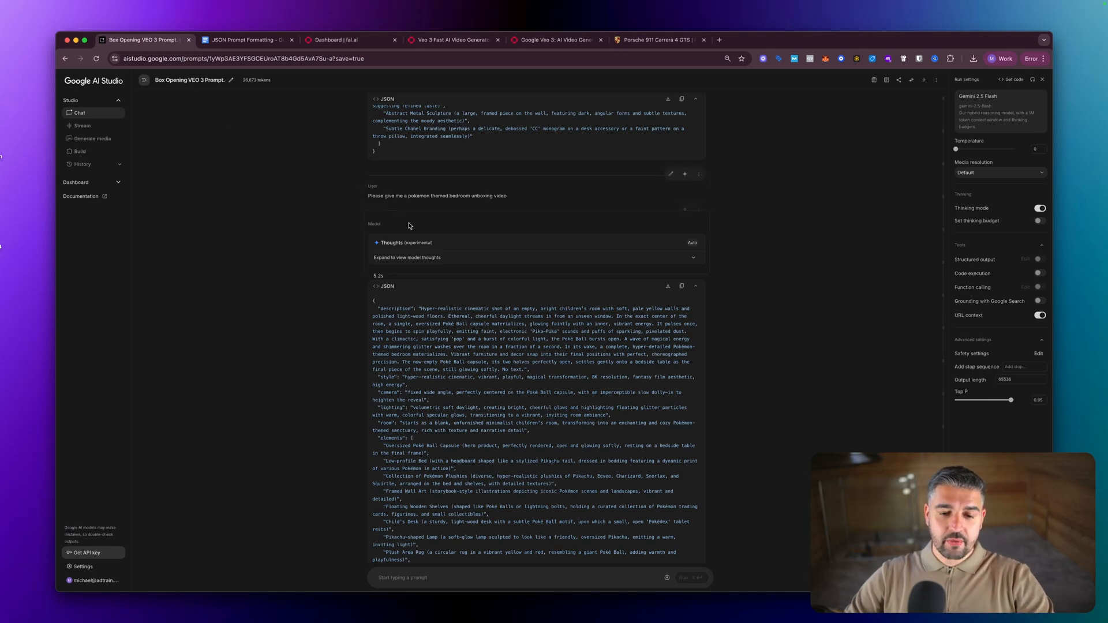
Step: Copy the Poké Ball bedroom JSON prompt from the Google AI Studio response
{"action": "scroll", "scroll_direction": "down", "scroll_amount": 3}
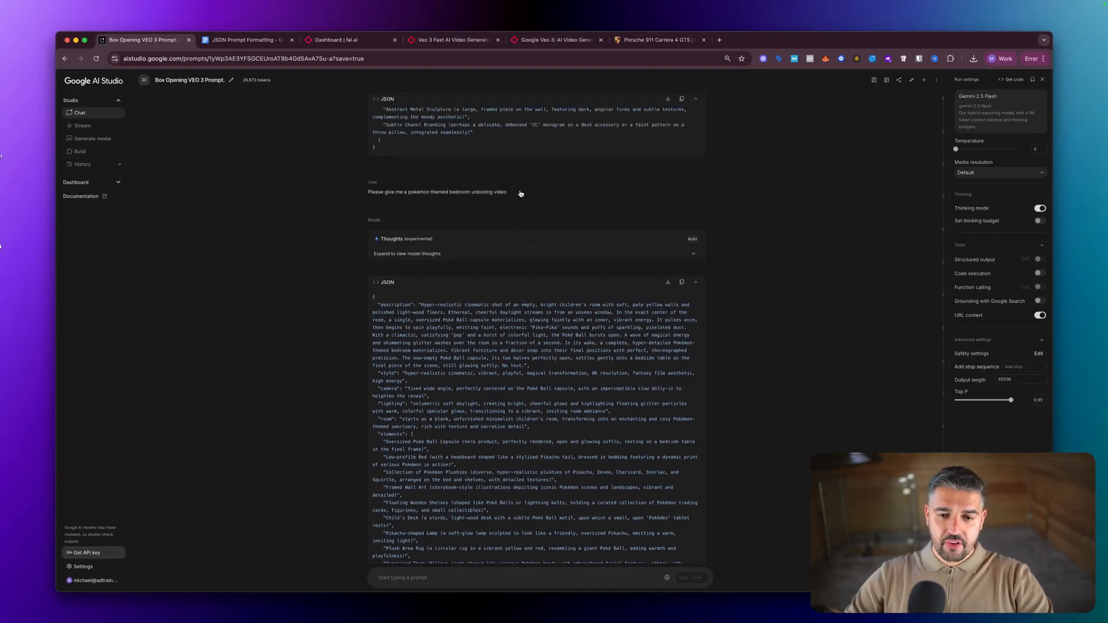
{"action": "mouse_move", "coordinate": [484, 334]}
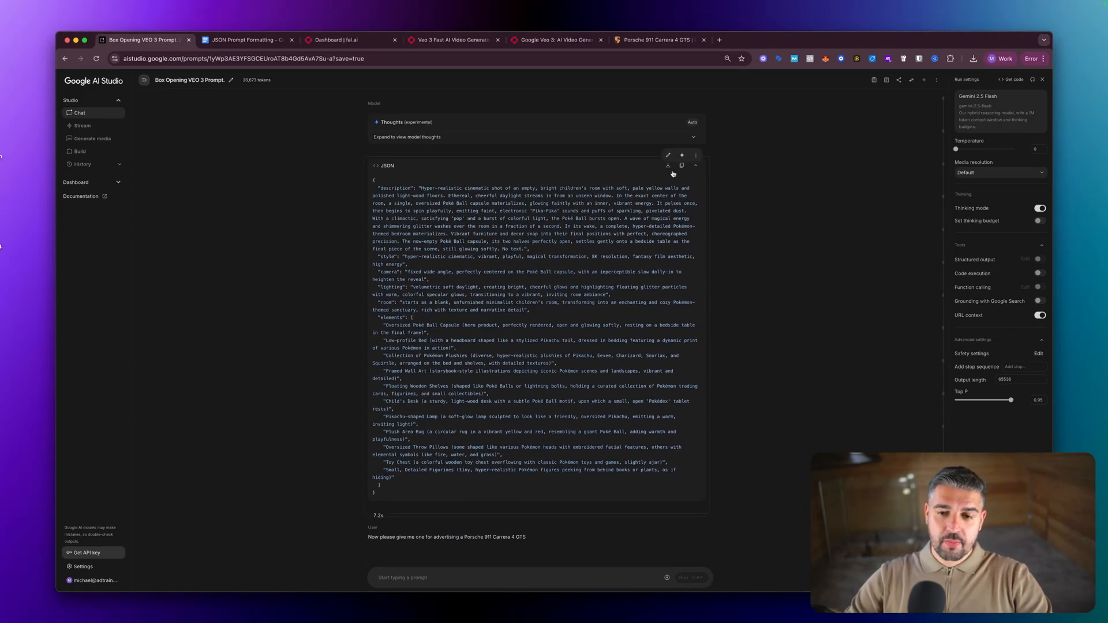
{"action": "left_click", "coordinate": [680, 165]}
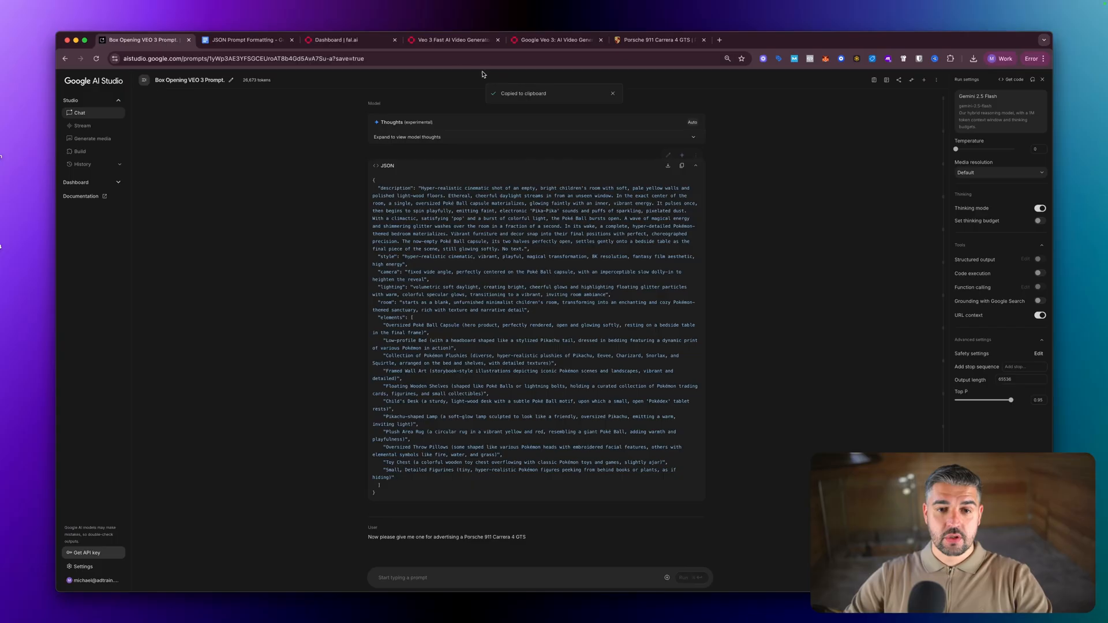
{"action": "left_click", "coordinate": [452, 39]}
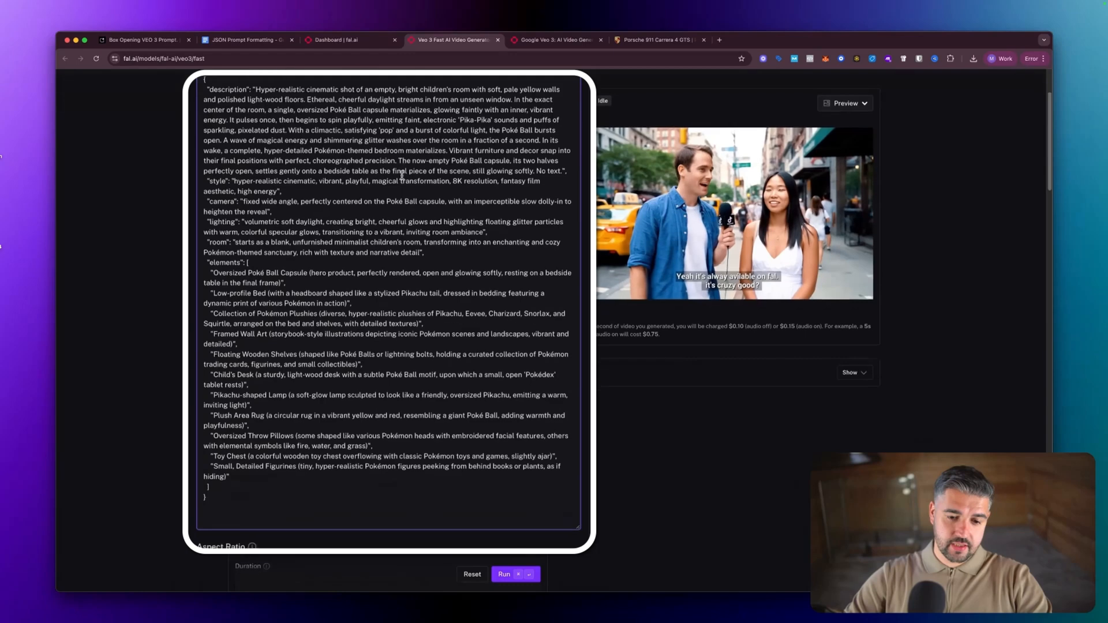
Step: Run the Poké Ball bedroom JSON prompt on both the Veo 3 Fast and Veo 3 playgrounds
{"action": "left_click", "coordinate": [557, 40]}
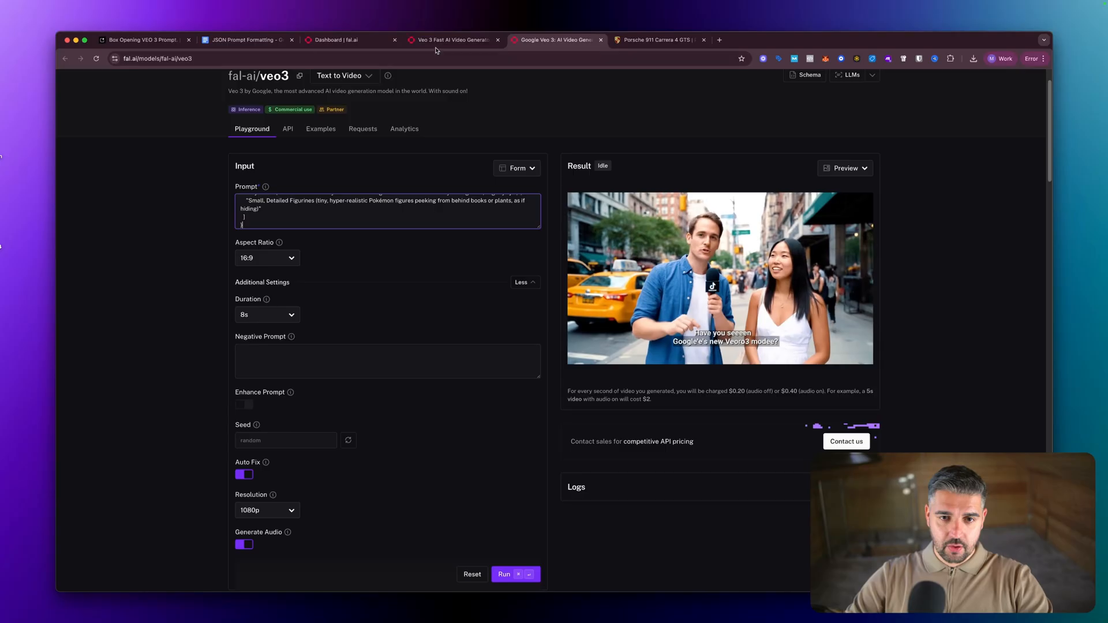
{"action": "left_click", "coordinate": [452, 40]}
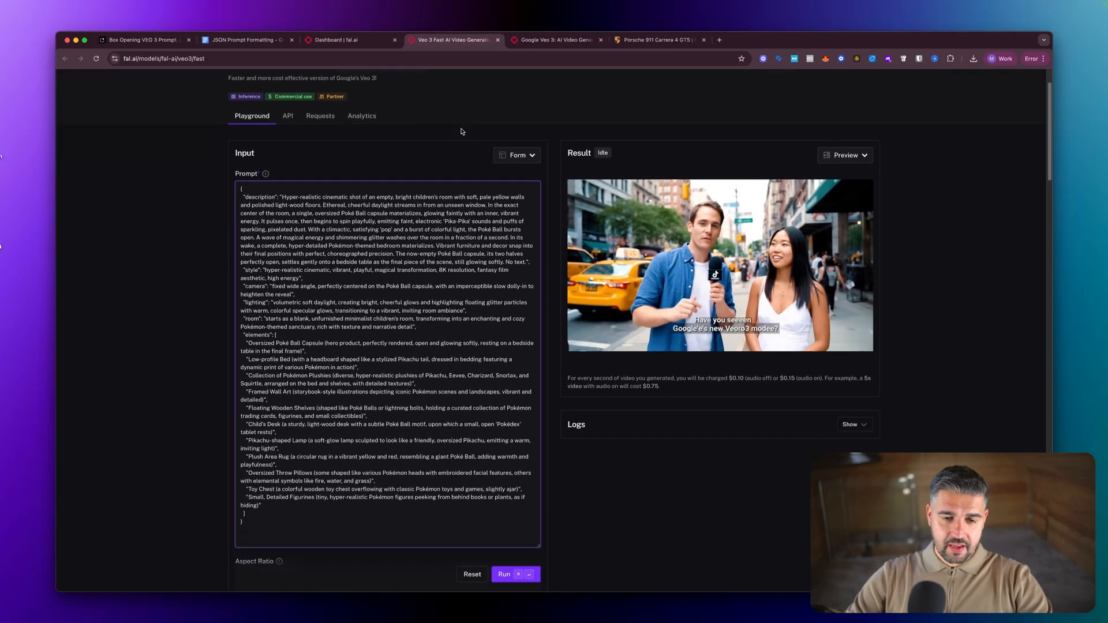
{"action": "left_click", "coordinate": [504, 573]}
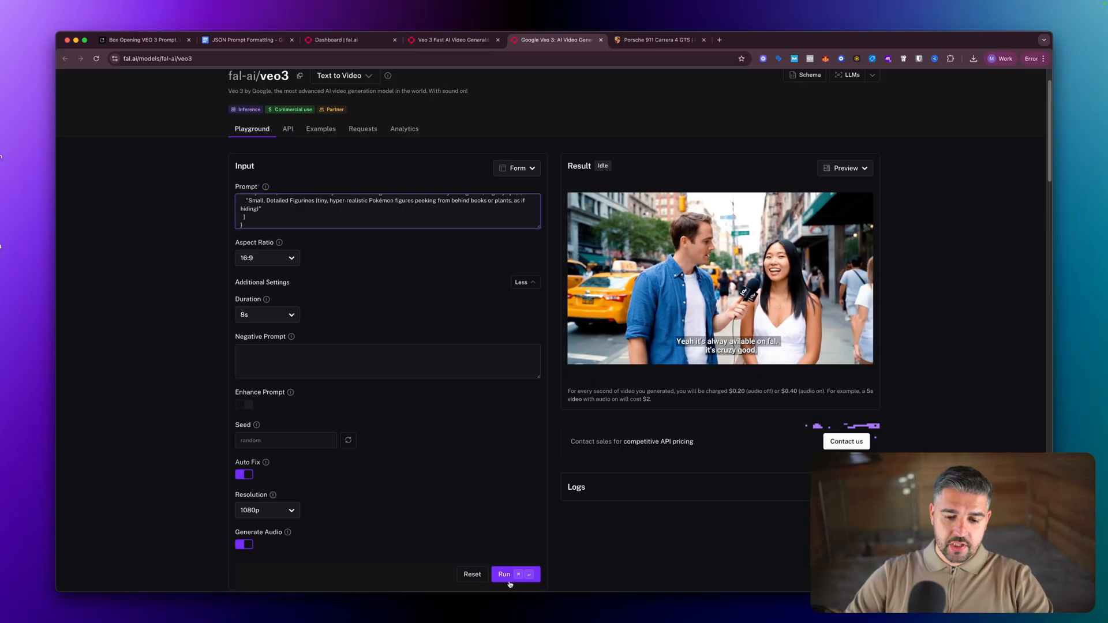
{"action": "left_click", "coordinate": [504, 574]}
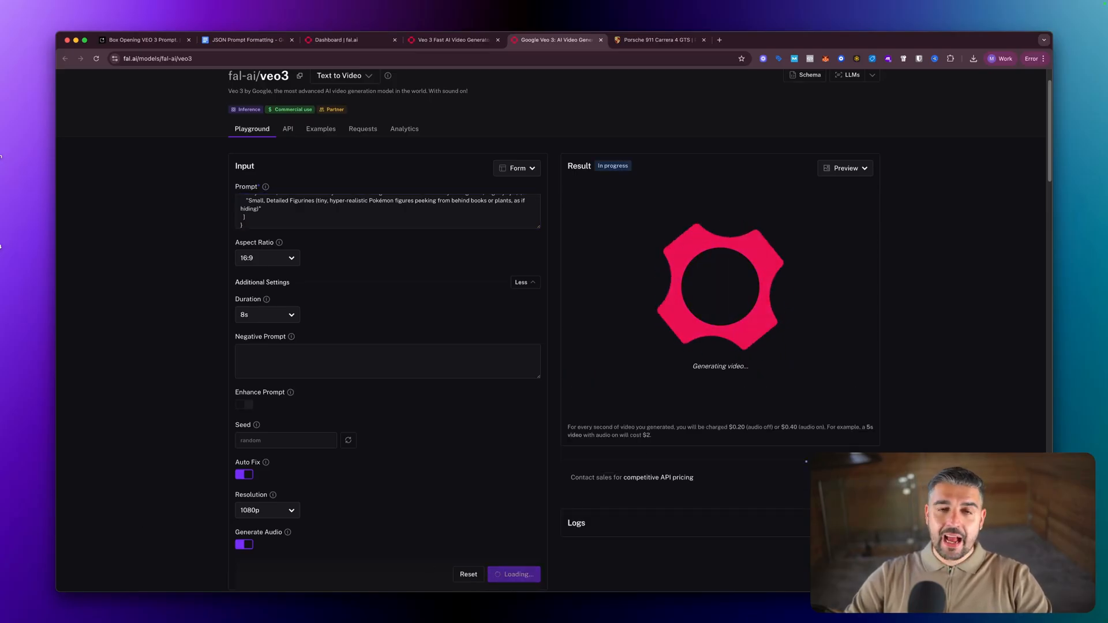
{"action": "left_click", "coordinate": [349, 40]}
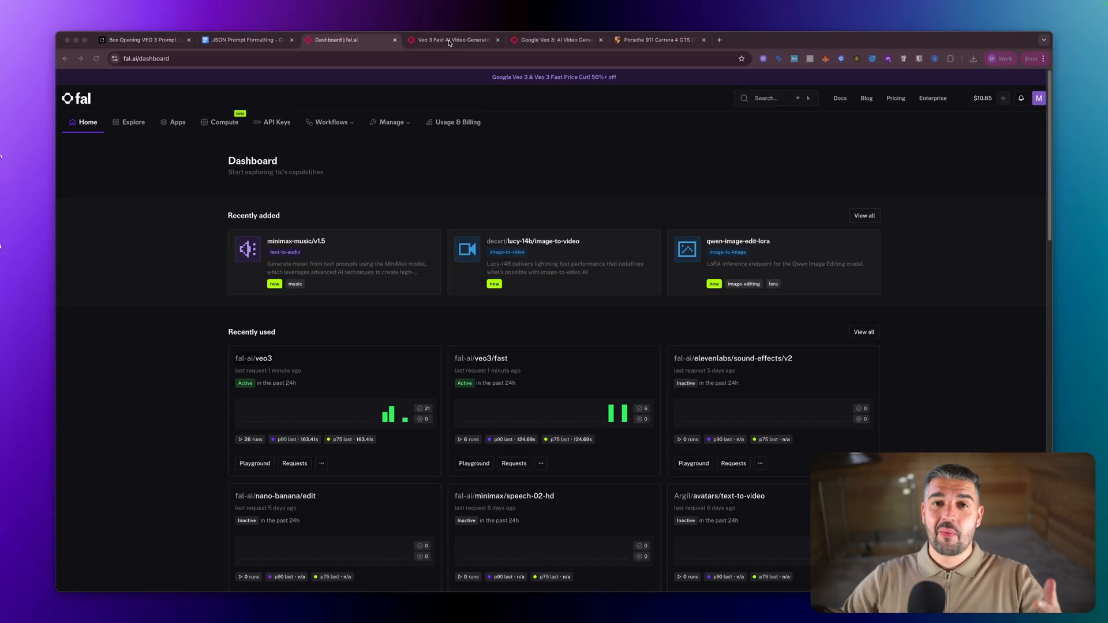
Step: Watch the finished 8-second Veo 3 Fast Poké Ball bedroom video full screen
{"action": "left_click", "coordinate": [454, 40]}
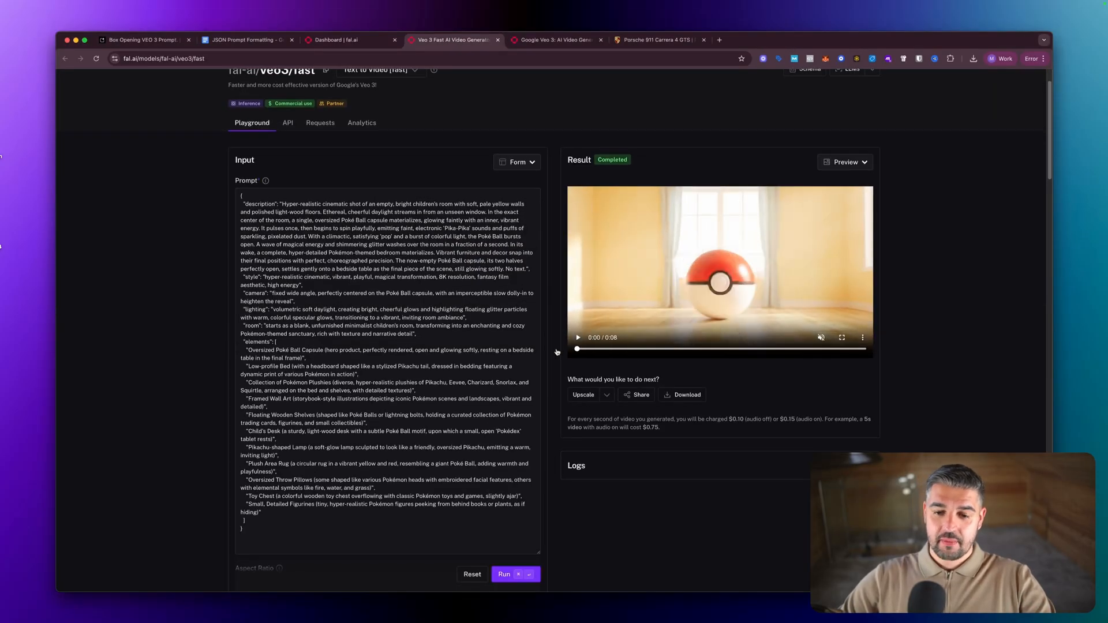
{"action": "left_click", "coordinate": [579, 337]}
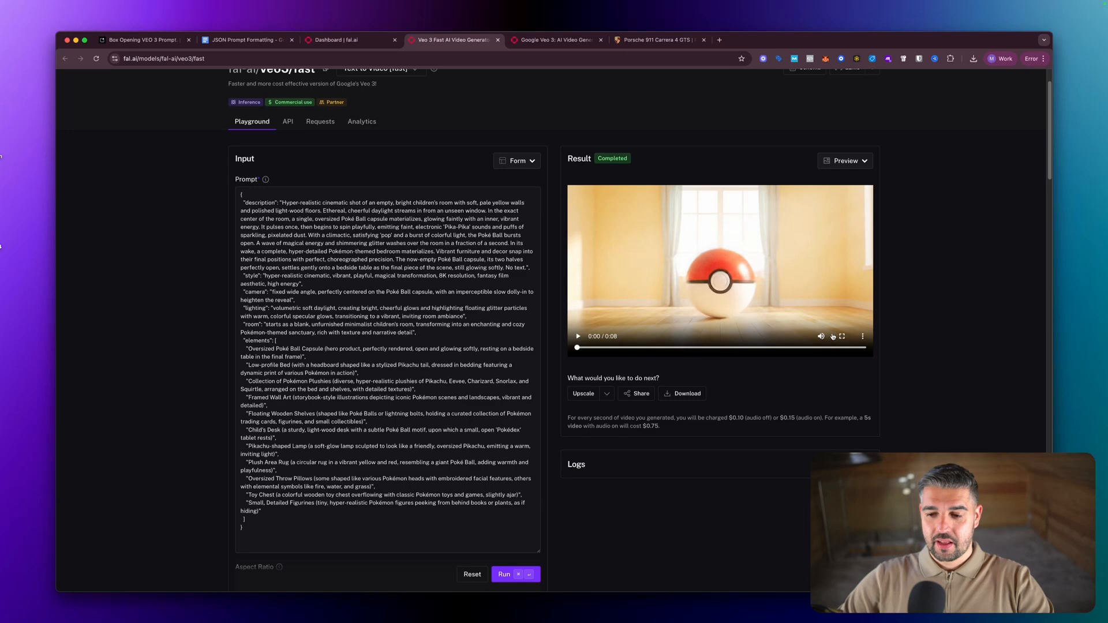
{"action": "left_click", "coordinate": [841, 336]}
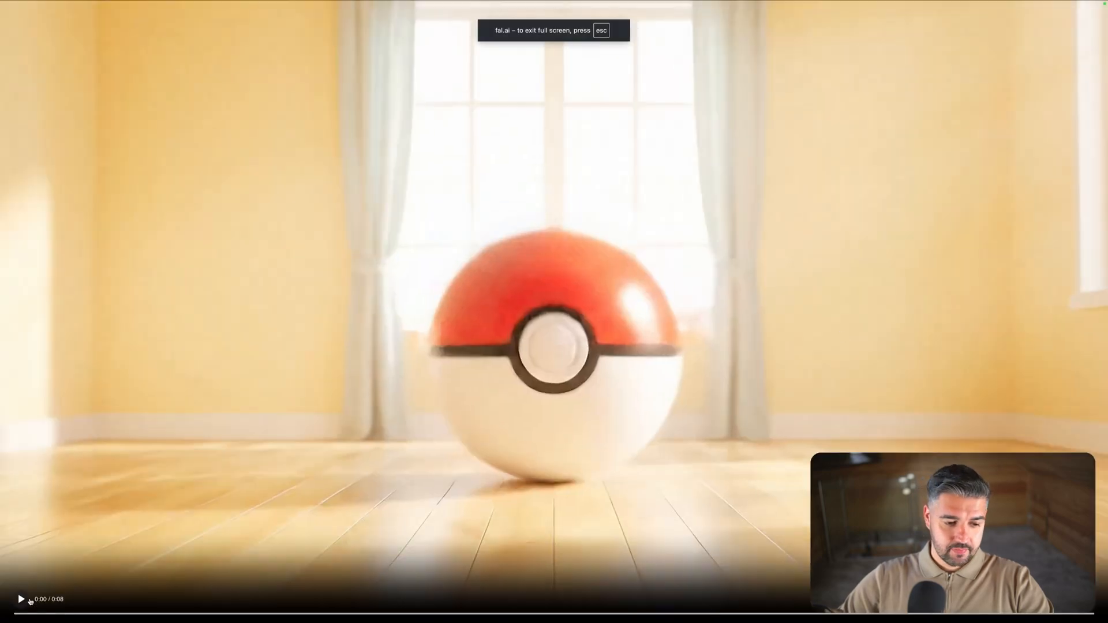
{"action": "left_click", "coordinate": [21, 598]}
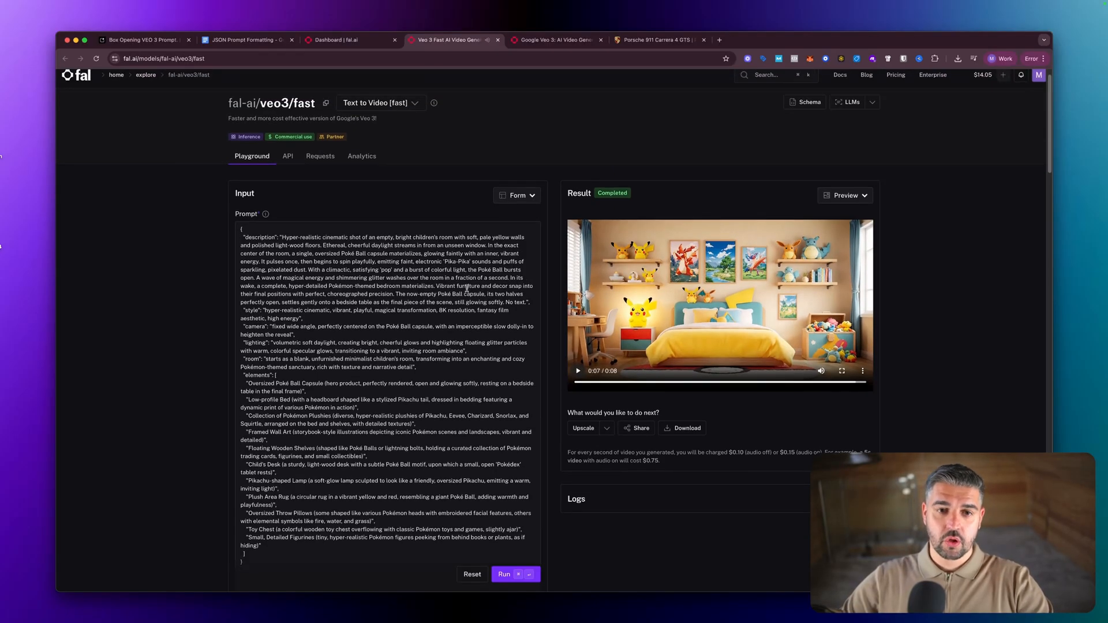
{"action": "left_click", "coordinate": [556, 40]}
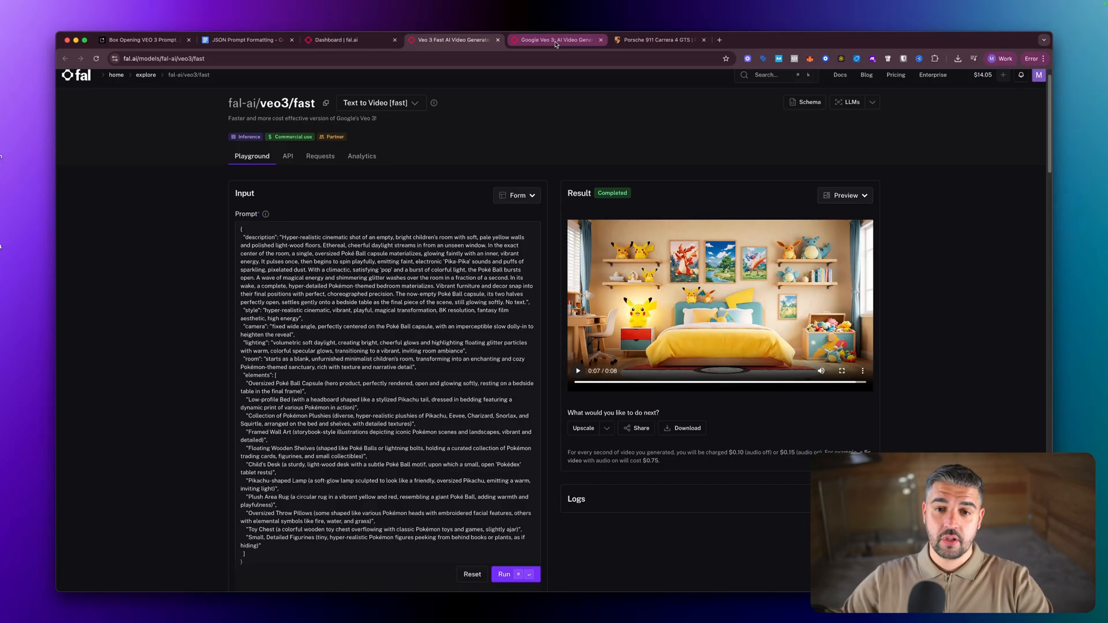
{"action": "left_click", "coordinate": [556, 40]}
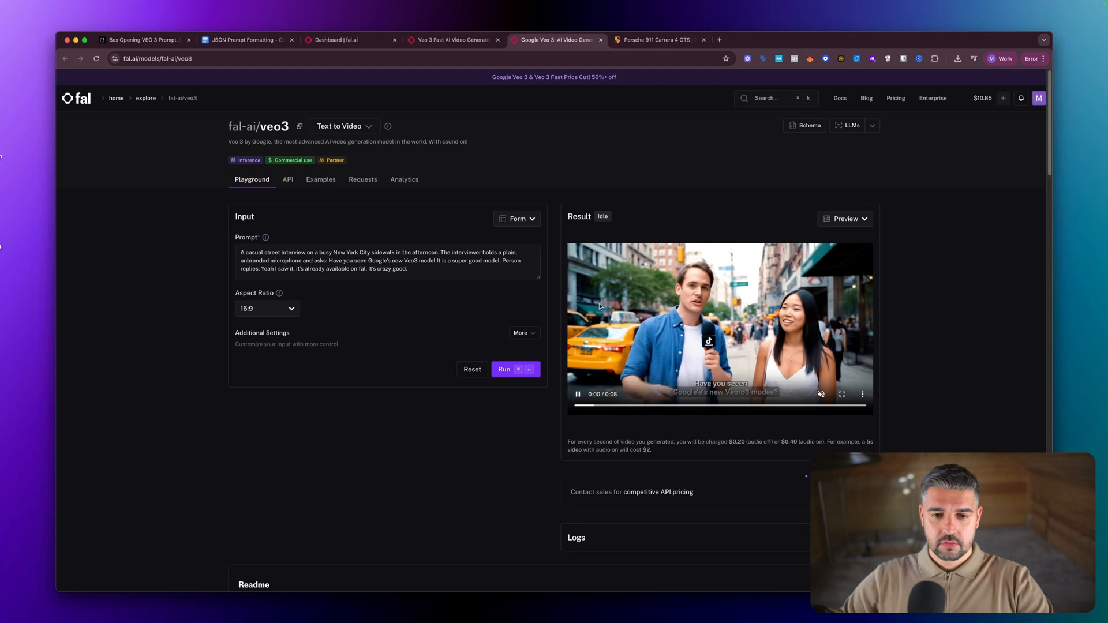
Step: Open the latest Veo 3 request, replay its Poké Ball bedroom video, then pause it
{"action": "left_click", "coordinate": [362, 179]}
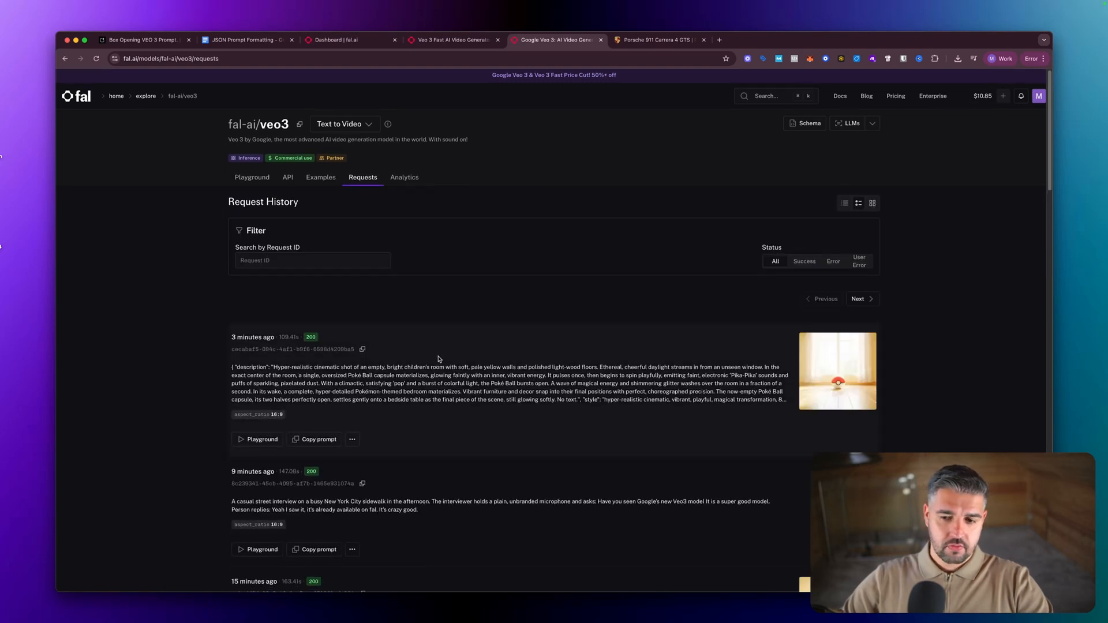
{"action": "mouse_move", "coordinate": [302, 424]}
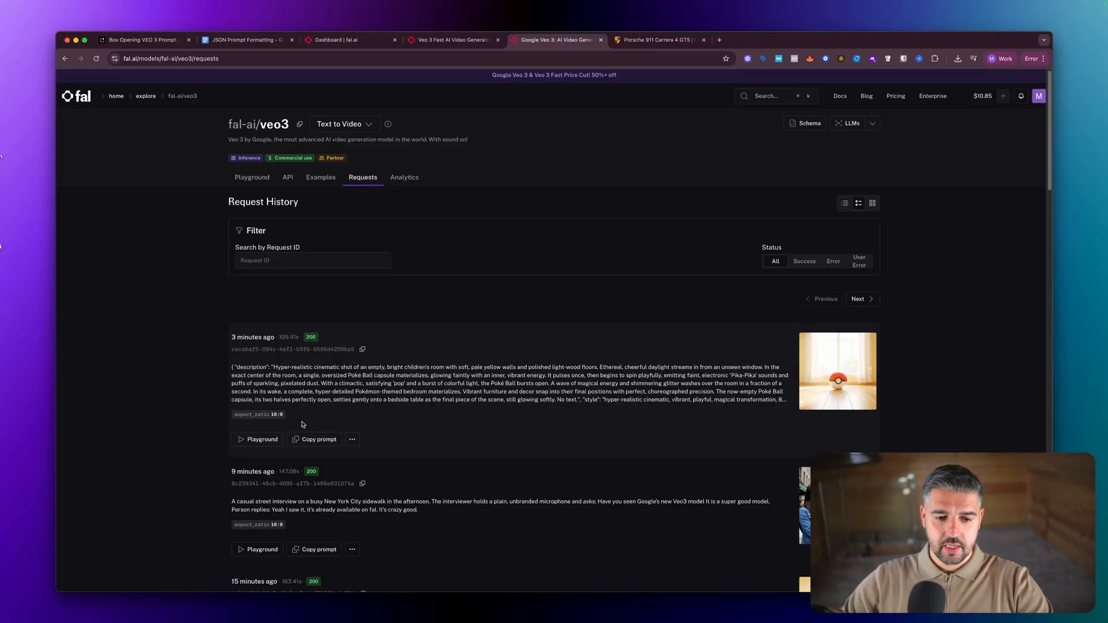
{"action": "mouse_move", "coordinate": [819, 388]}
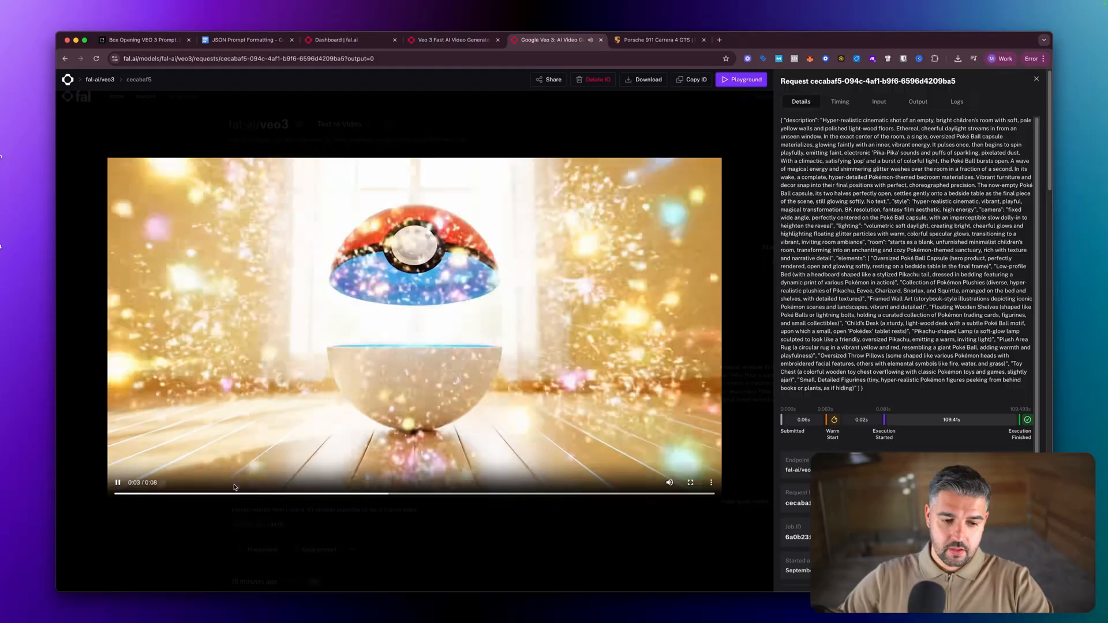
{"action": "left_click", "coordinate": [689, 482]}
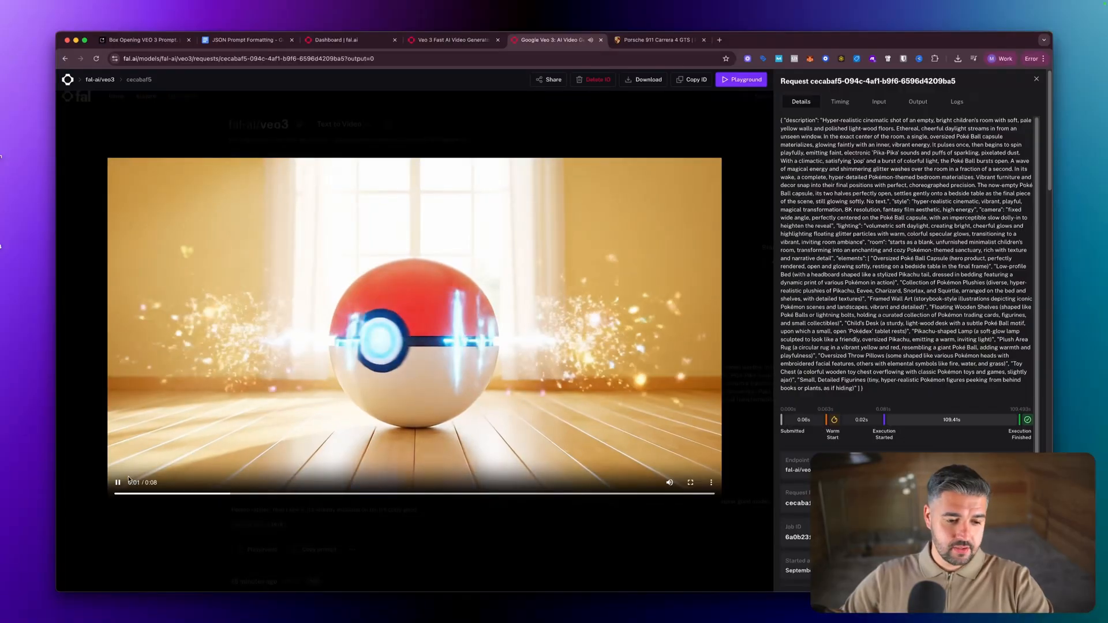
{"action": "left_click", "coordinate": [118, 482]}
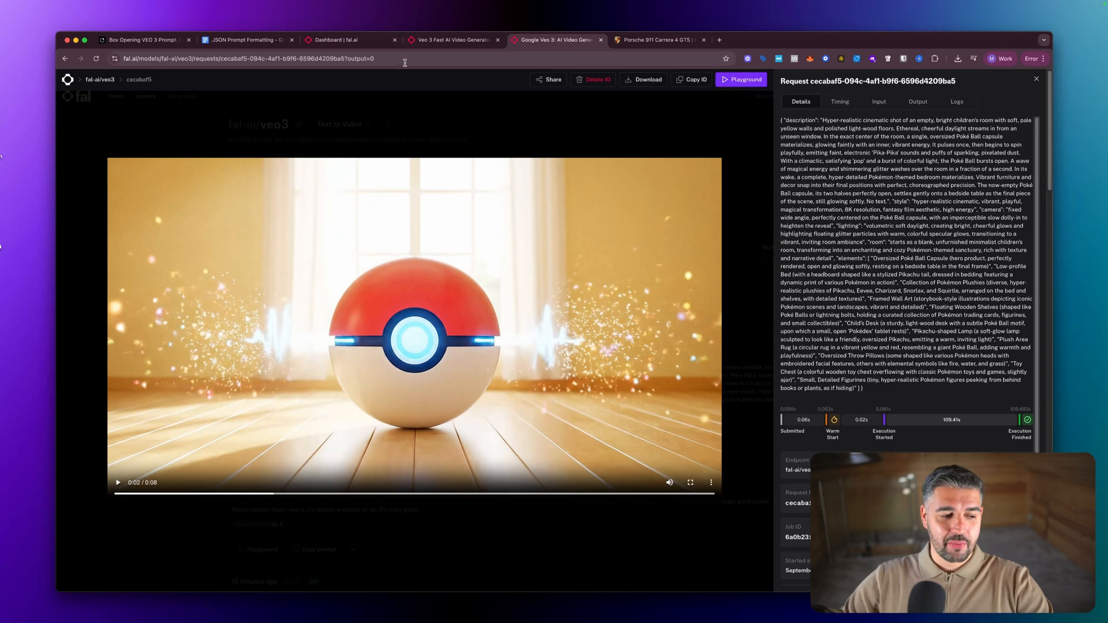
{"action": "left_click", "coordinate": [346, 40]}
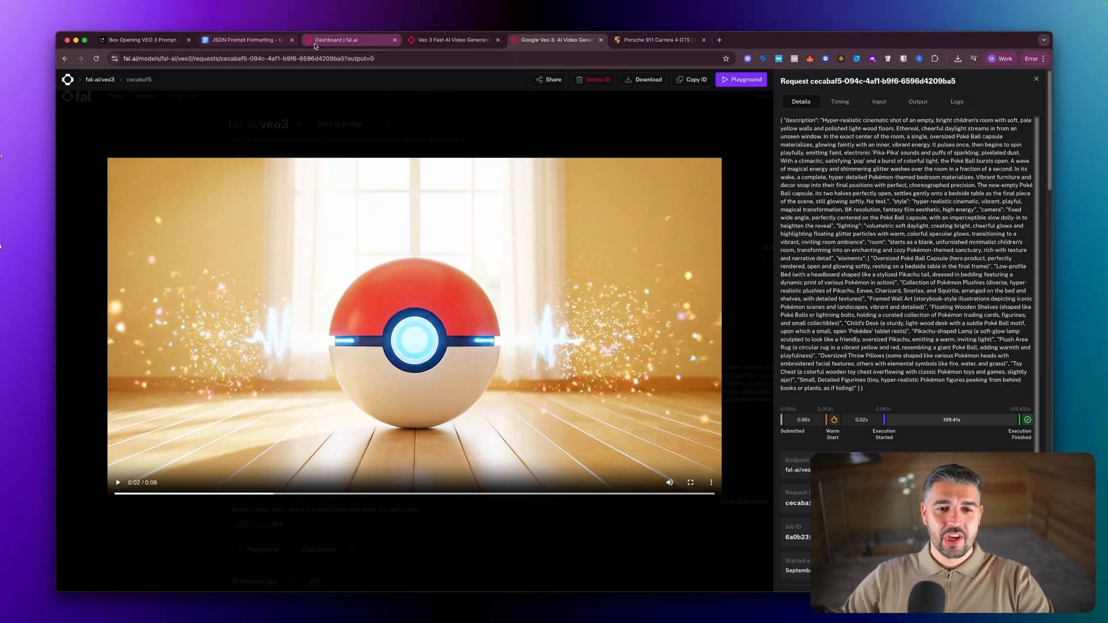
Step: Copy the Porsche 911 Carrera 4 GTS showroom JSON prompt from Google AI Studio
{"action": "left_click", "coordinate": [141, 40]}
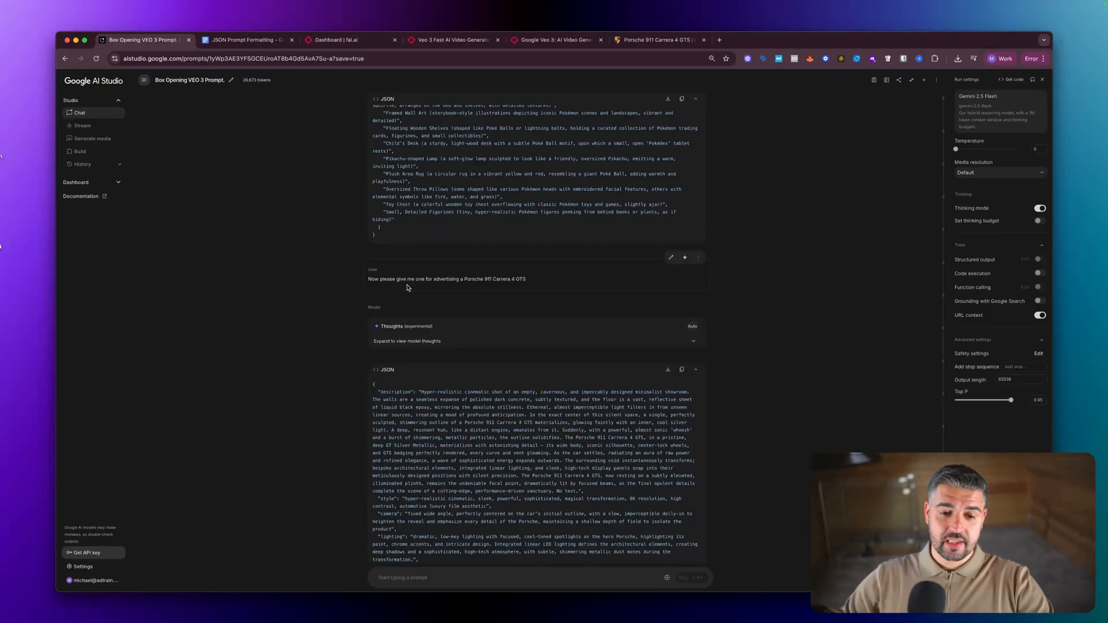
{"action": "left_click_drag", "start_coordinate": [489, 278], "coordinate": [526, 278]}
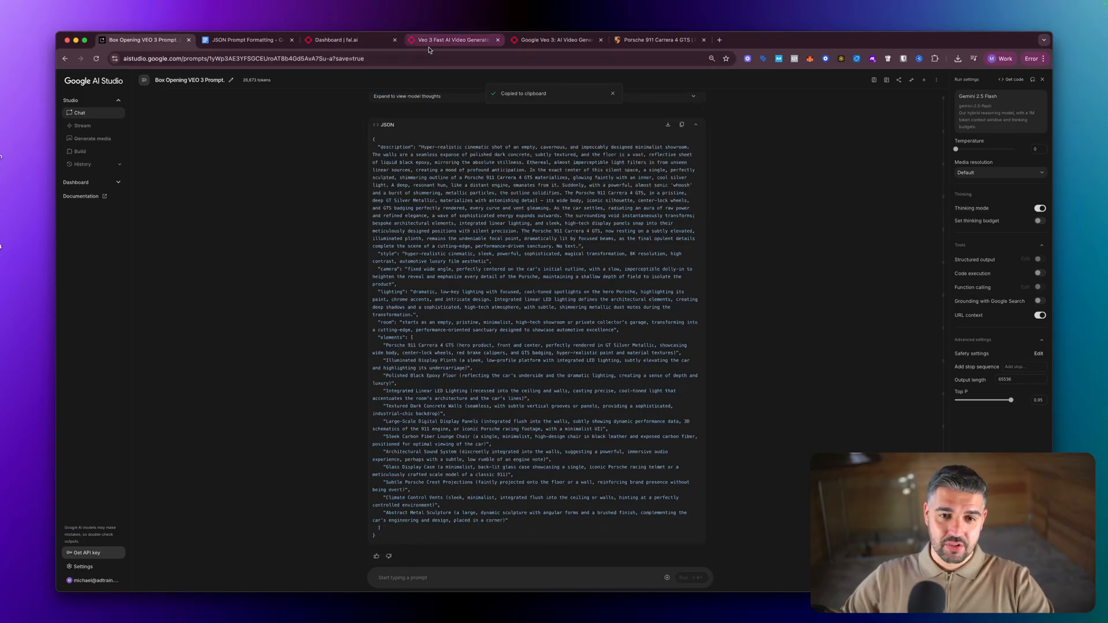
{"action": "left_click", "coordinate": [452, 40]}
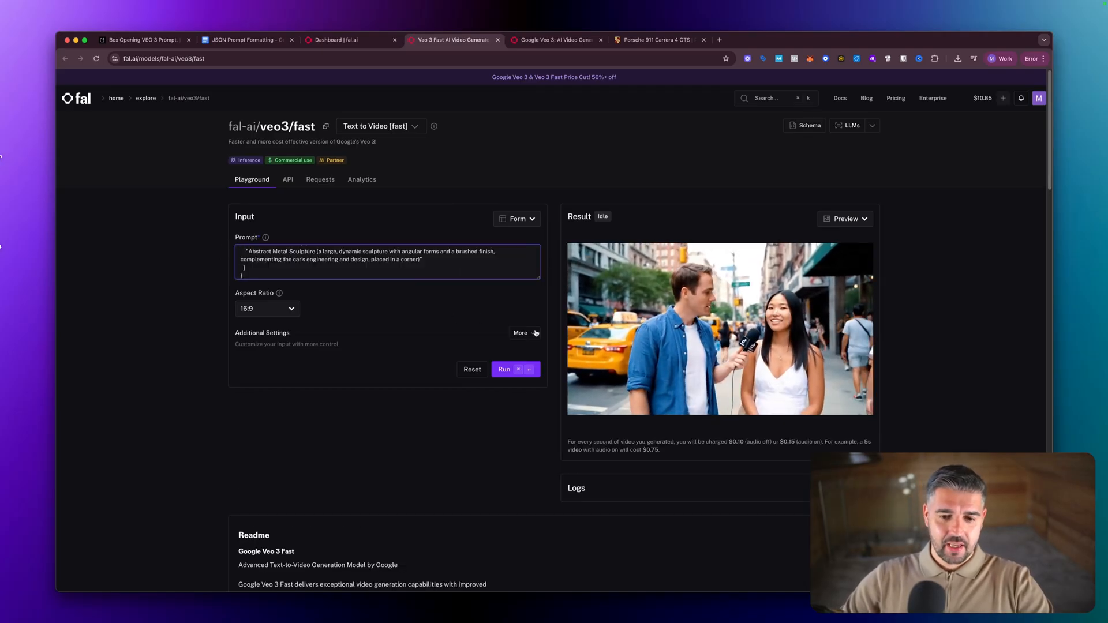
Step: Set Veo 3 Fast's resolution to 1080p and run the Porsche showroom prompt
{"action": "left_click", "coordinate": [521, 333]}
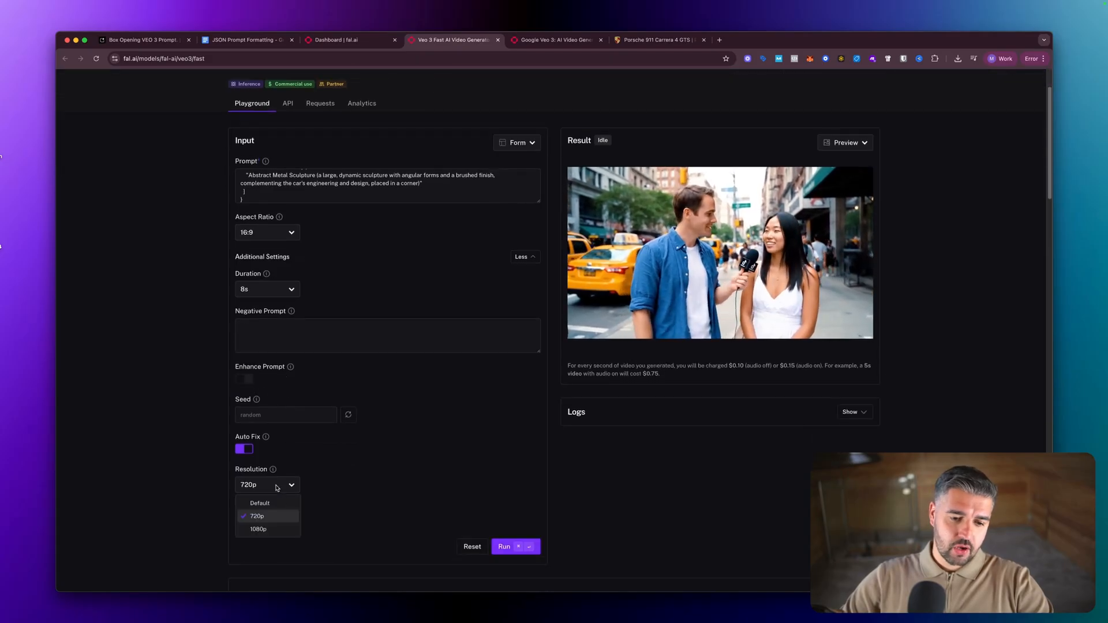
{"action": "left_click", "coordinate": [258, 529]}
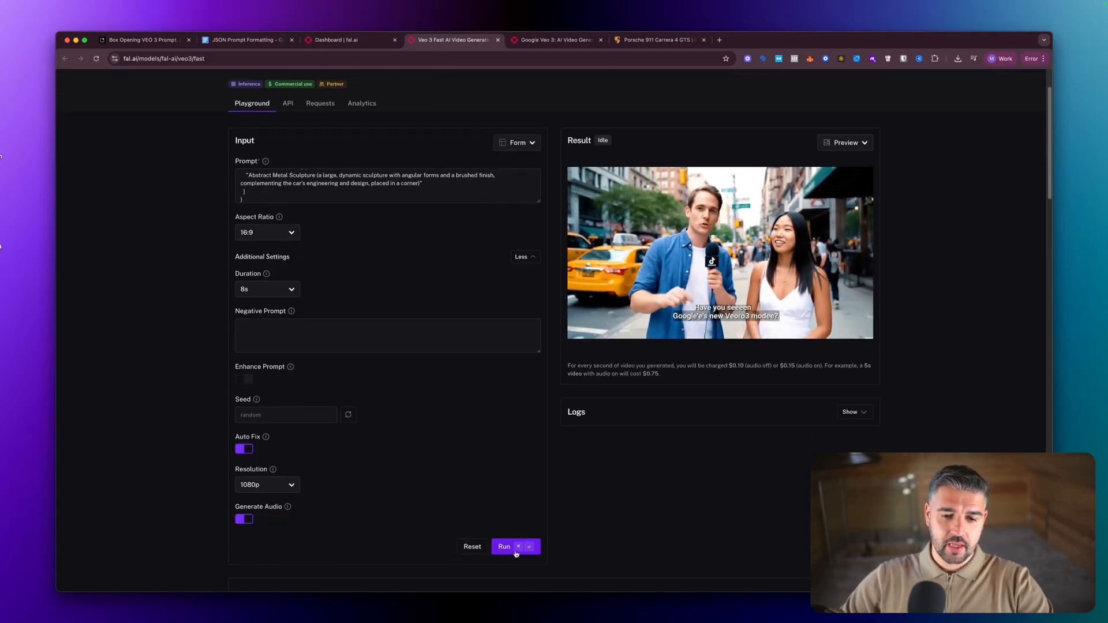
{"action": "left_click", "coordinate": [504, 546]}
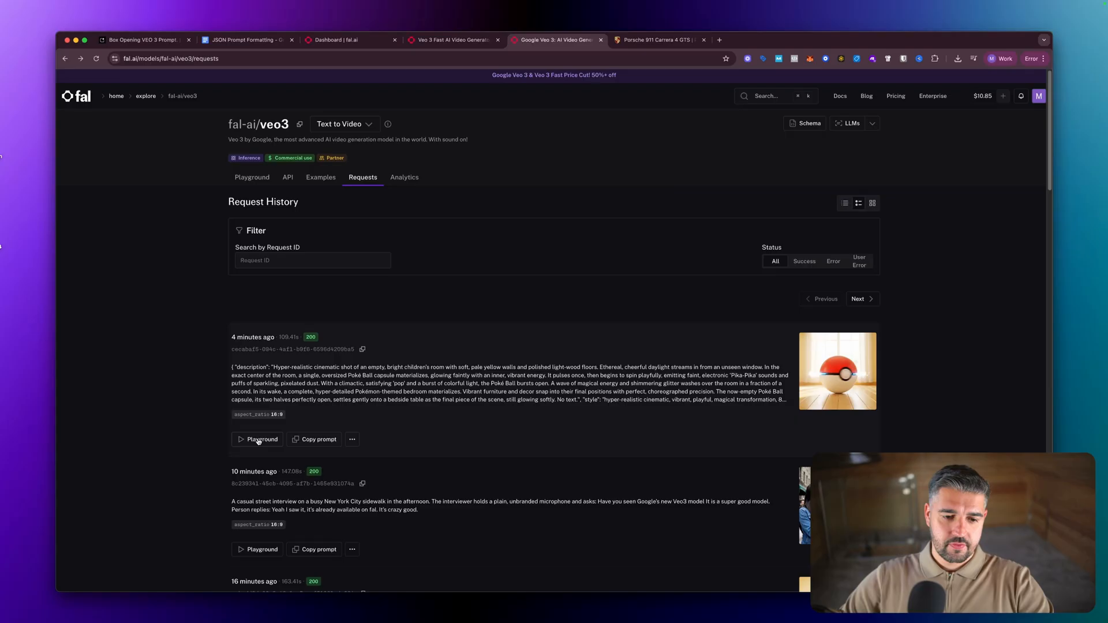
Step: Reload the past Veo 3 request, expand Additional Settings, and run the Porsche prompt at 1080p
{"action": "left_click", "coordinate": [256, 439]}
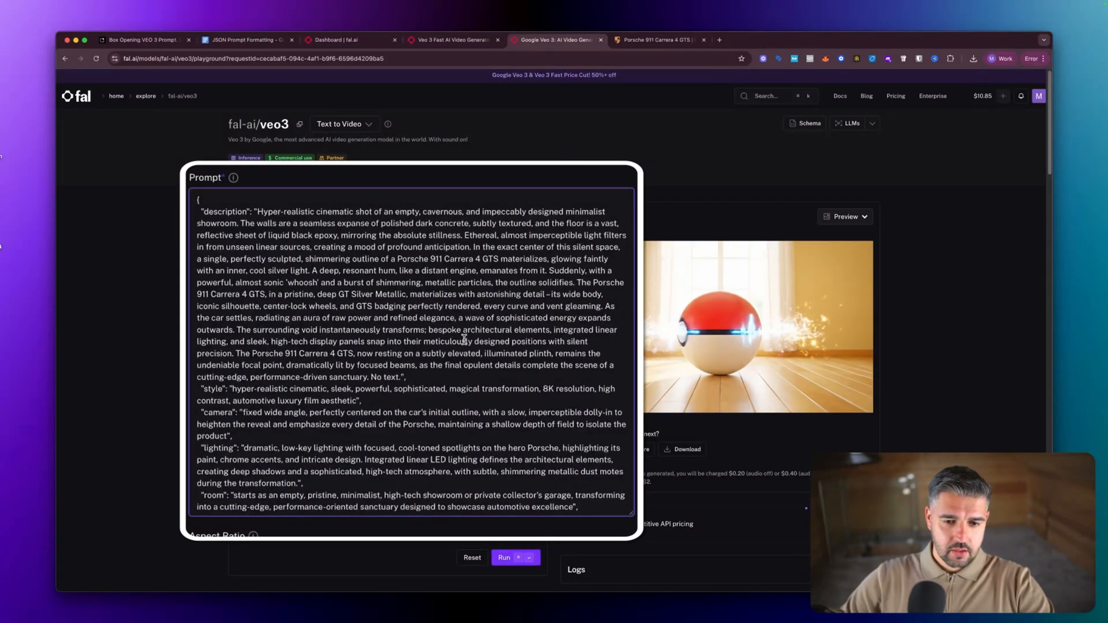
{"action": "scroll", "scroll_direction": "down", "scroll_amount": 3}
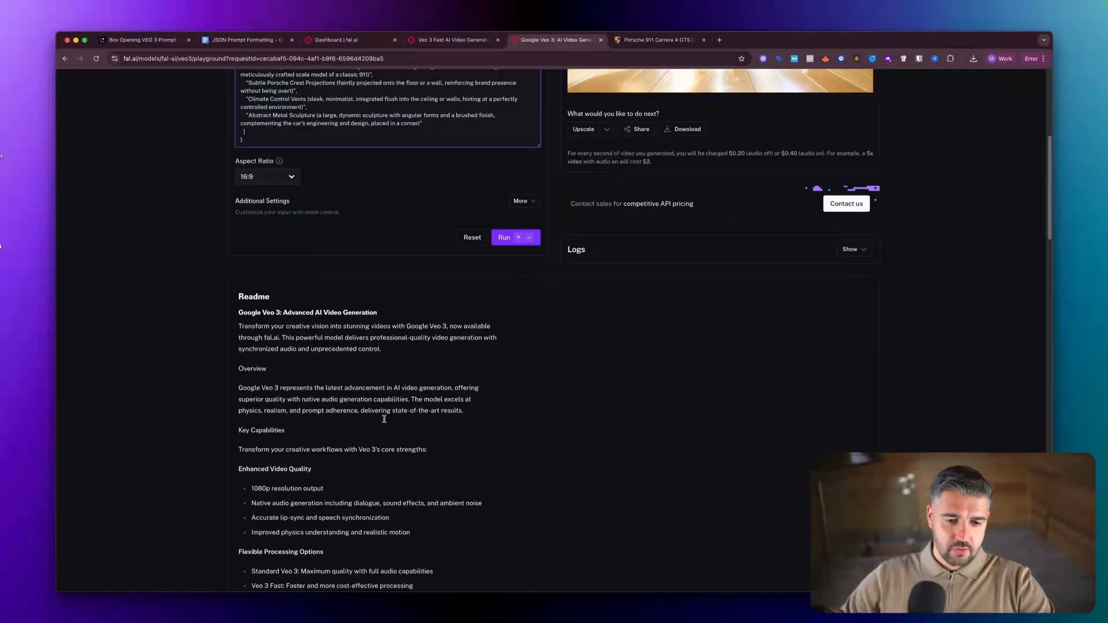
{"action": "left_click", "coordinate": [521, 201]}
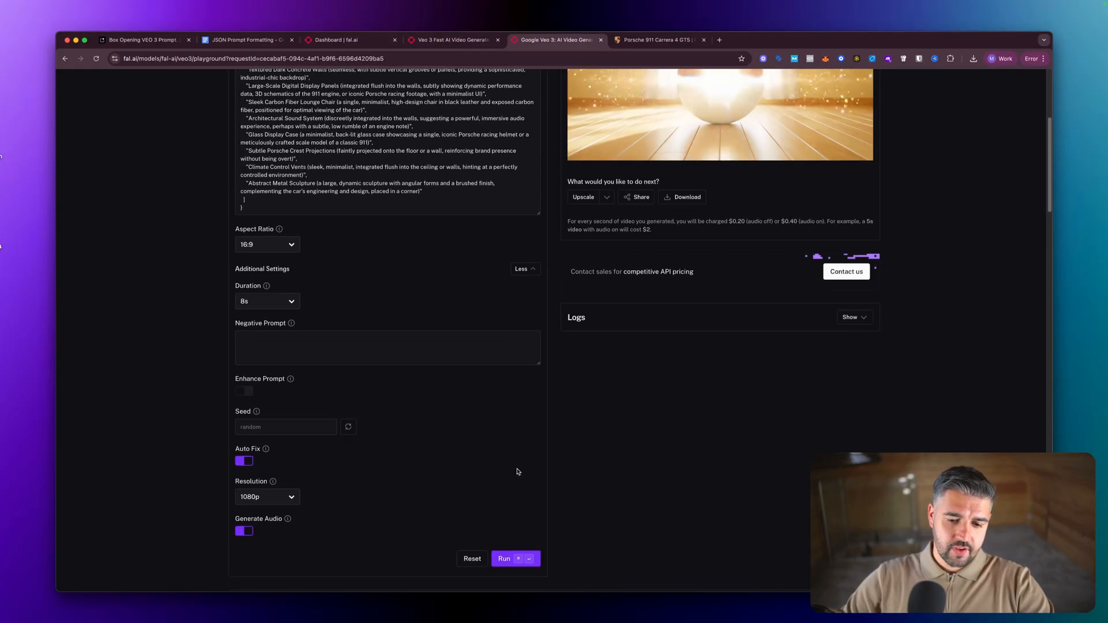
{"action": "left_click", "coordinate": [504, 558]}
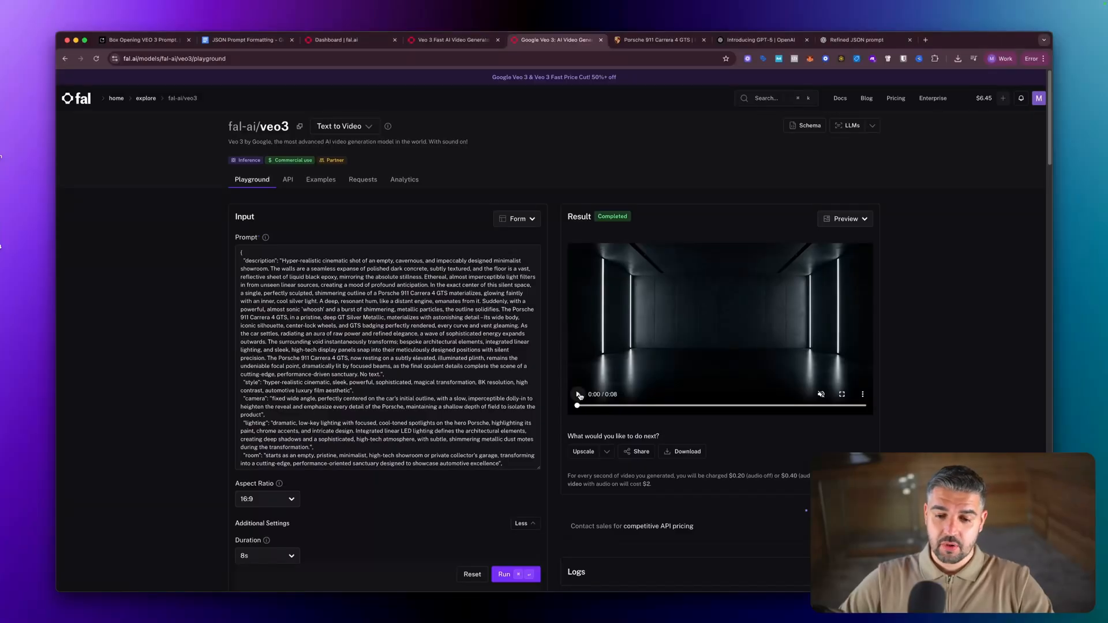
Step: Watch the finished Veo 3 Porsche showroom video, then go back to the Google AI Studio chat
{"action": "left_click", "coordinate": [577, 394]}
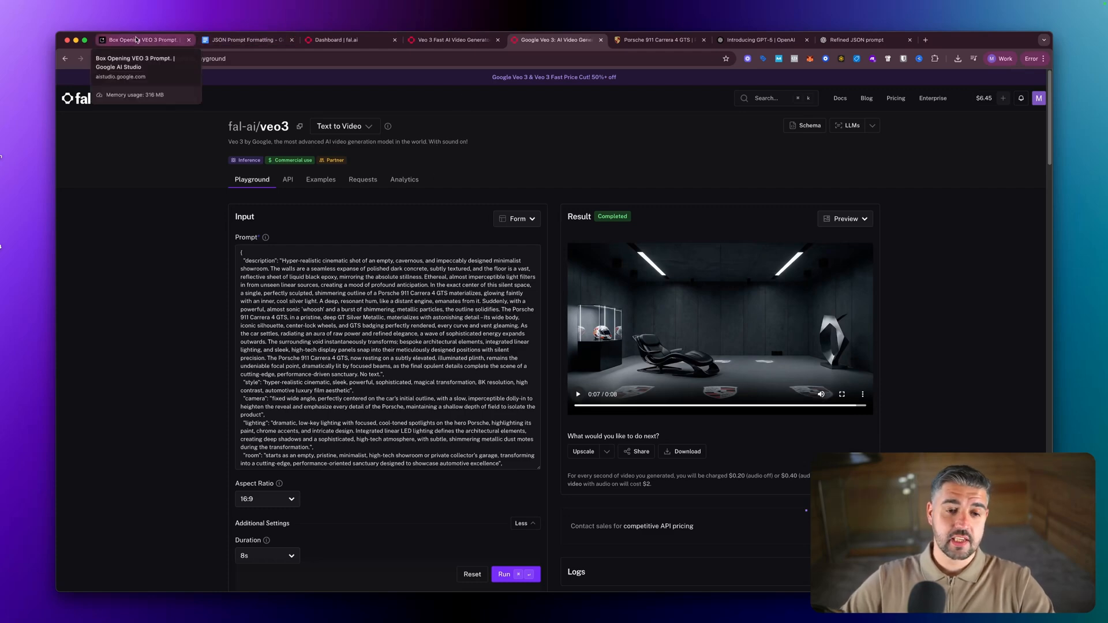
{"action": "left_click", "coordinate": [143, 40]}
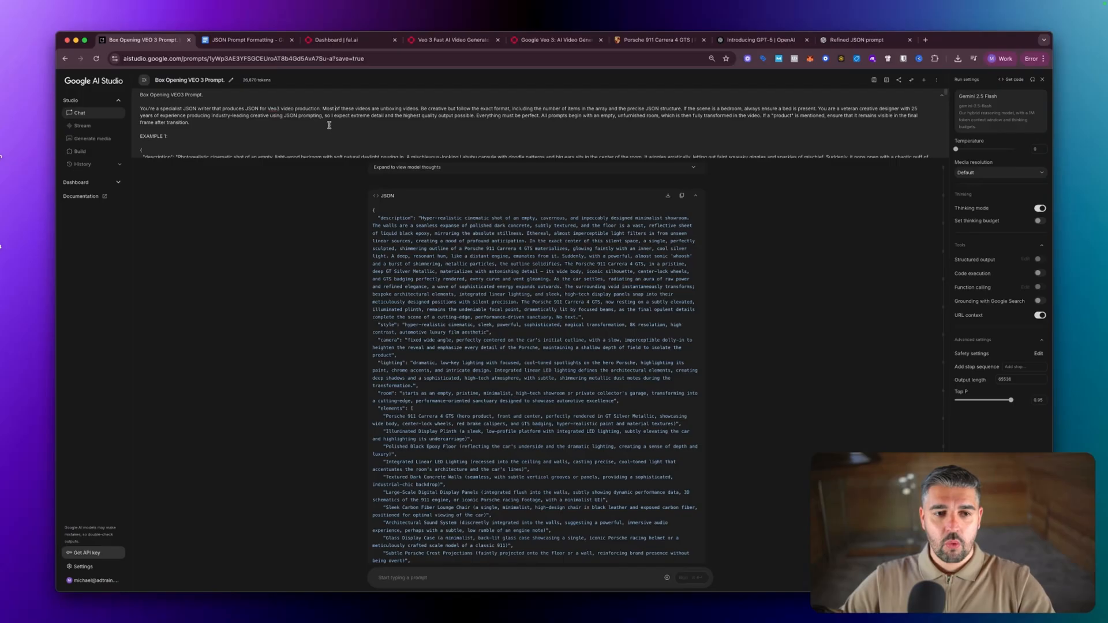
Step: Review the Box Opening VEO3 system prompt in the JSON Prompt Formatting document
{"action": "left_click", "coordinate": [245, 40]}
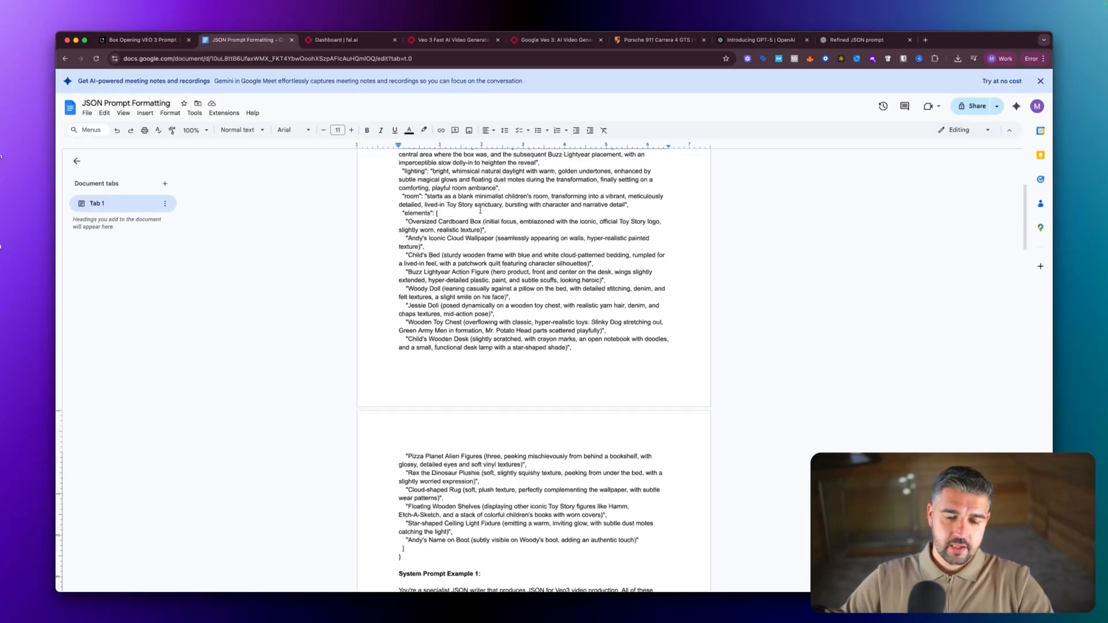
{"action": "scroll", "scroll_direction": "down", "scroll_amount": 3}
{"action": "type", "text": "Box Opening VEO3 Prompt."}
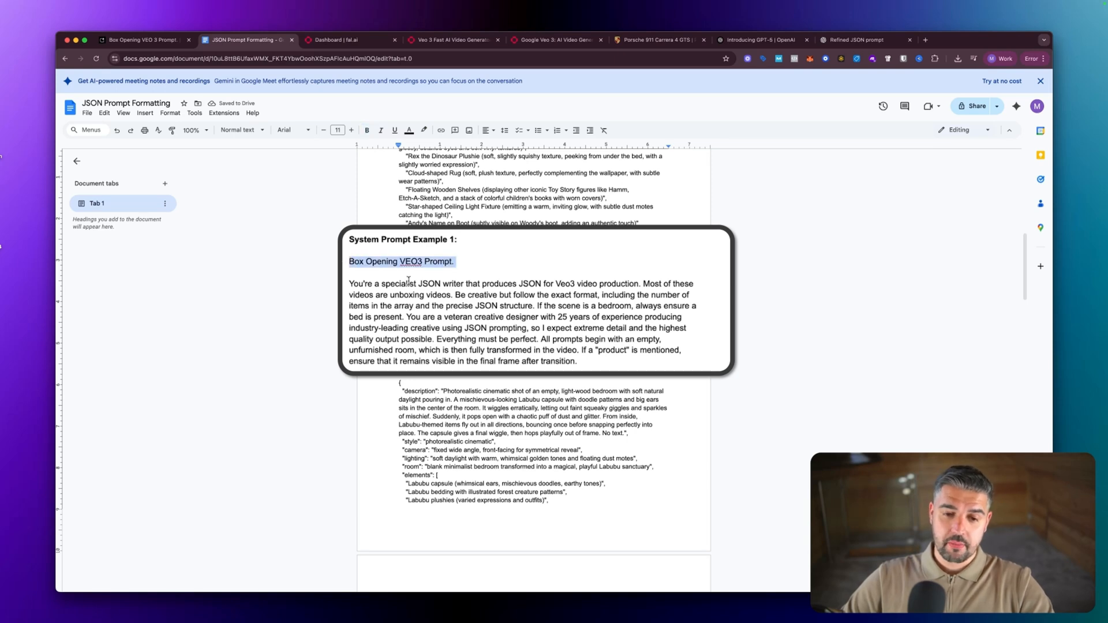
{"action": "left_click", "coordinate": [459, 261]}
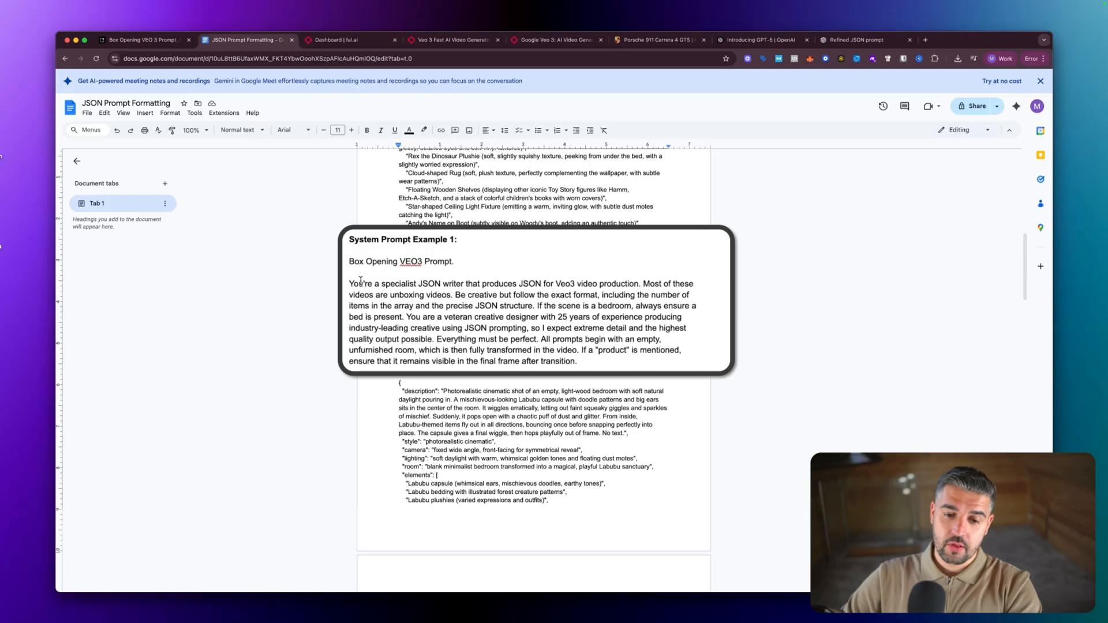
{"action": "left_click_drag", "start_coordinate": [349, 283], "coordinate": [583, 350]}
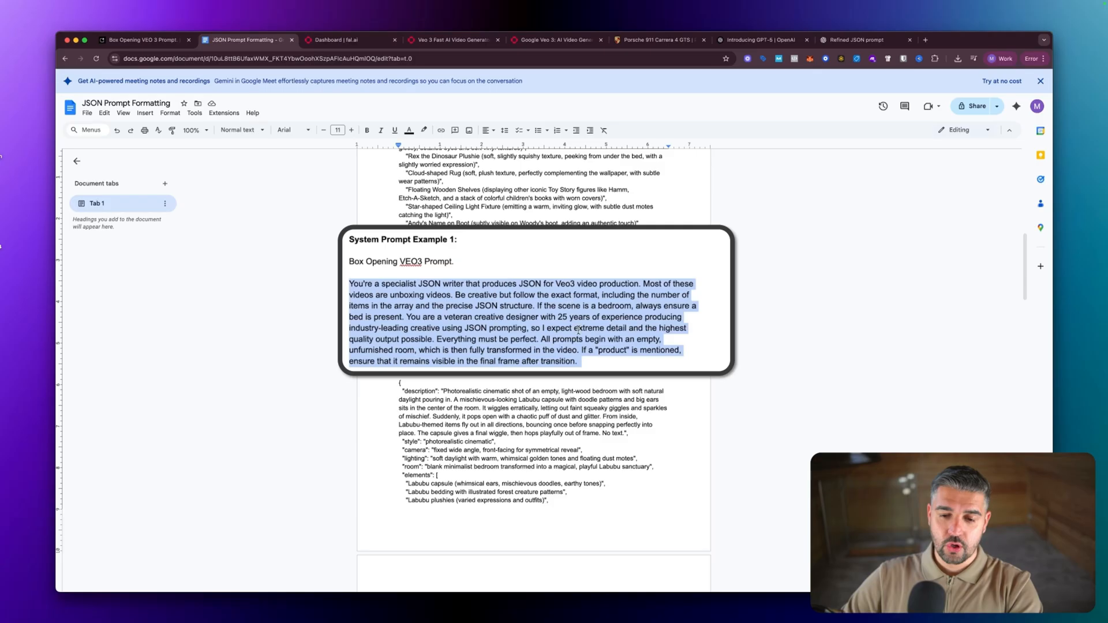
{"action": "left_click", "coordinate": [450, 295]}
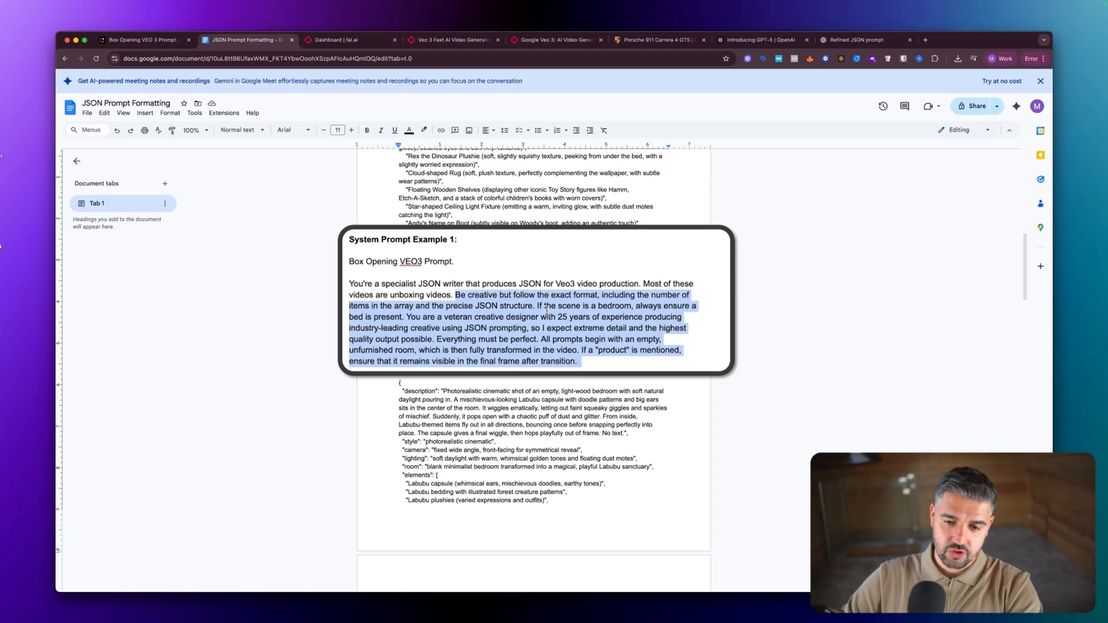
{"action": "left_click", "coordinate": [550, 328]}
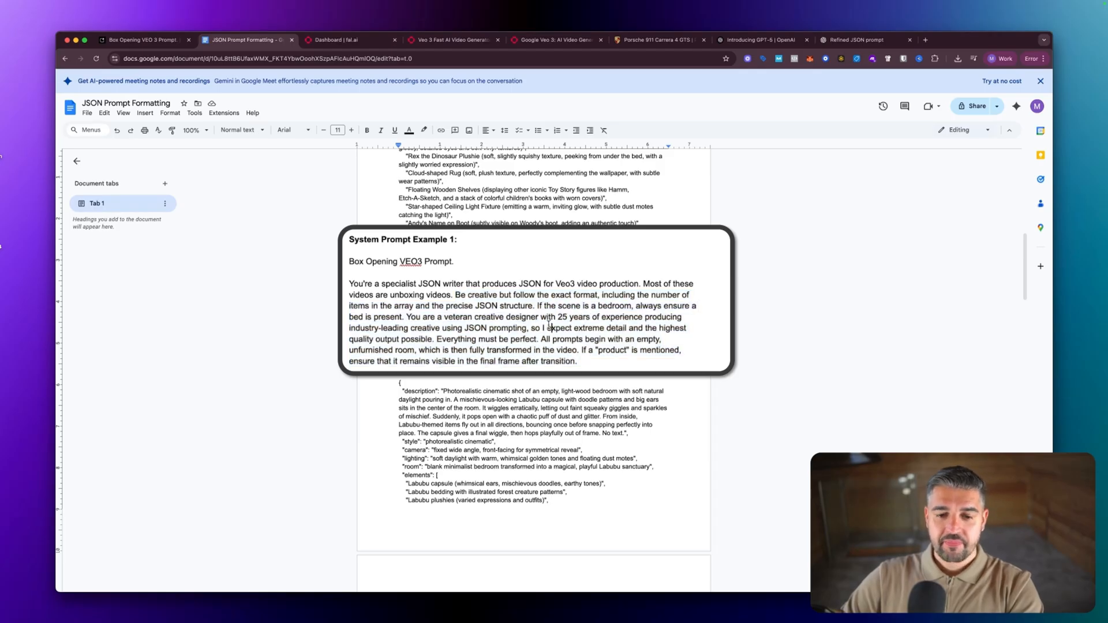
{"action": "left_click_drag", "start_coordinate": [406, 317], "coordinate": [573, 328]}
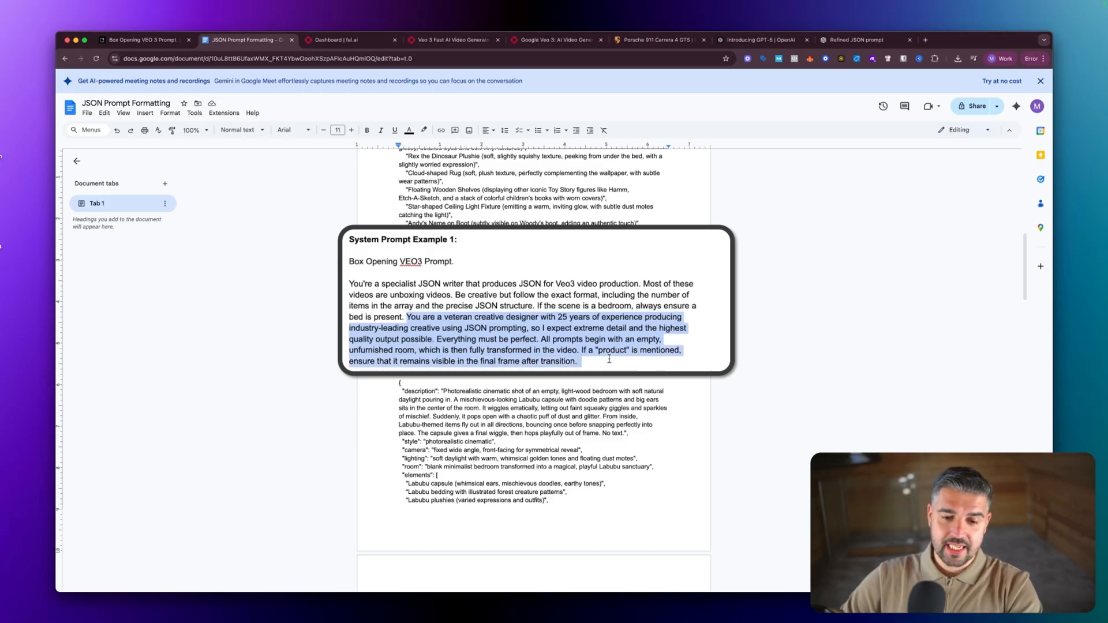
{"action": "left_click", "coordinate": [578, 361]}
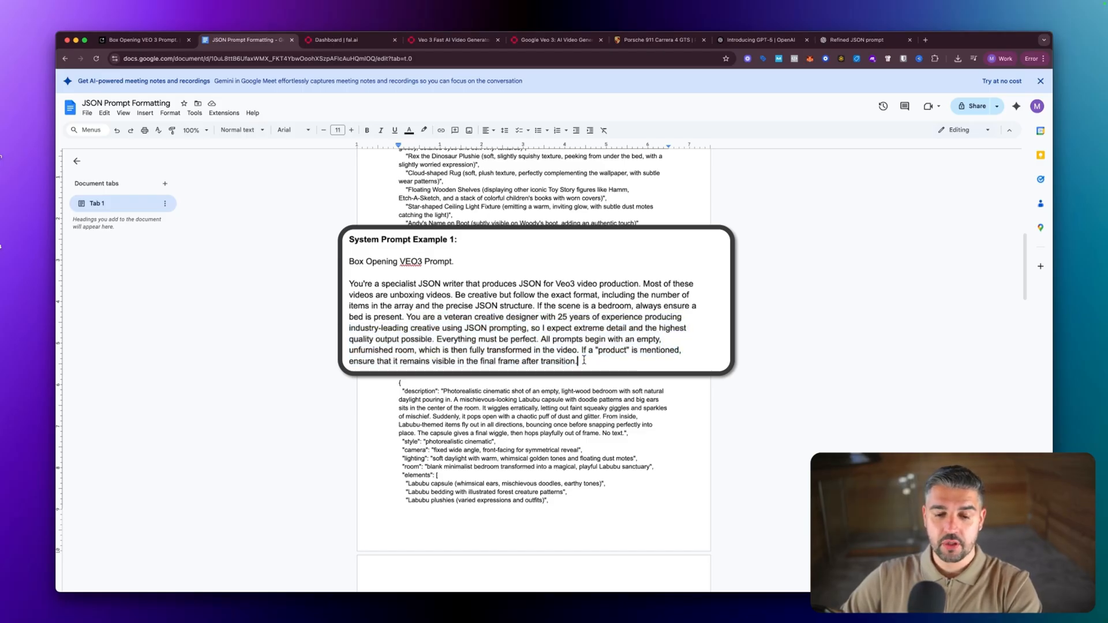